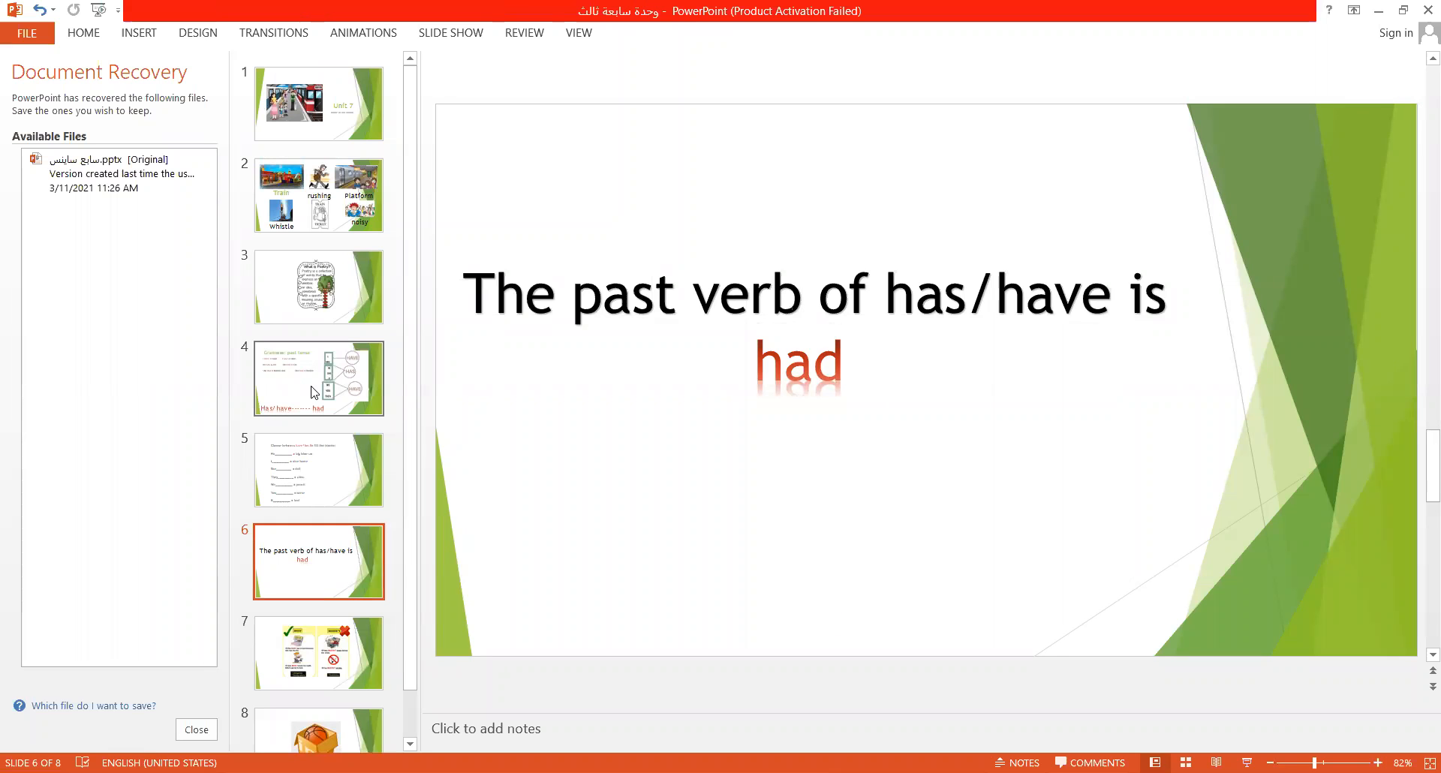
# - Open slide 4, the Grammar: past tense slide with have/has examples
pyautogui.click(318, 378)
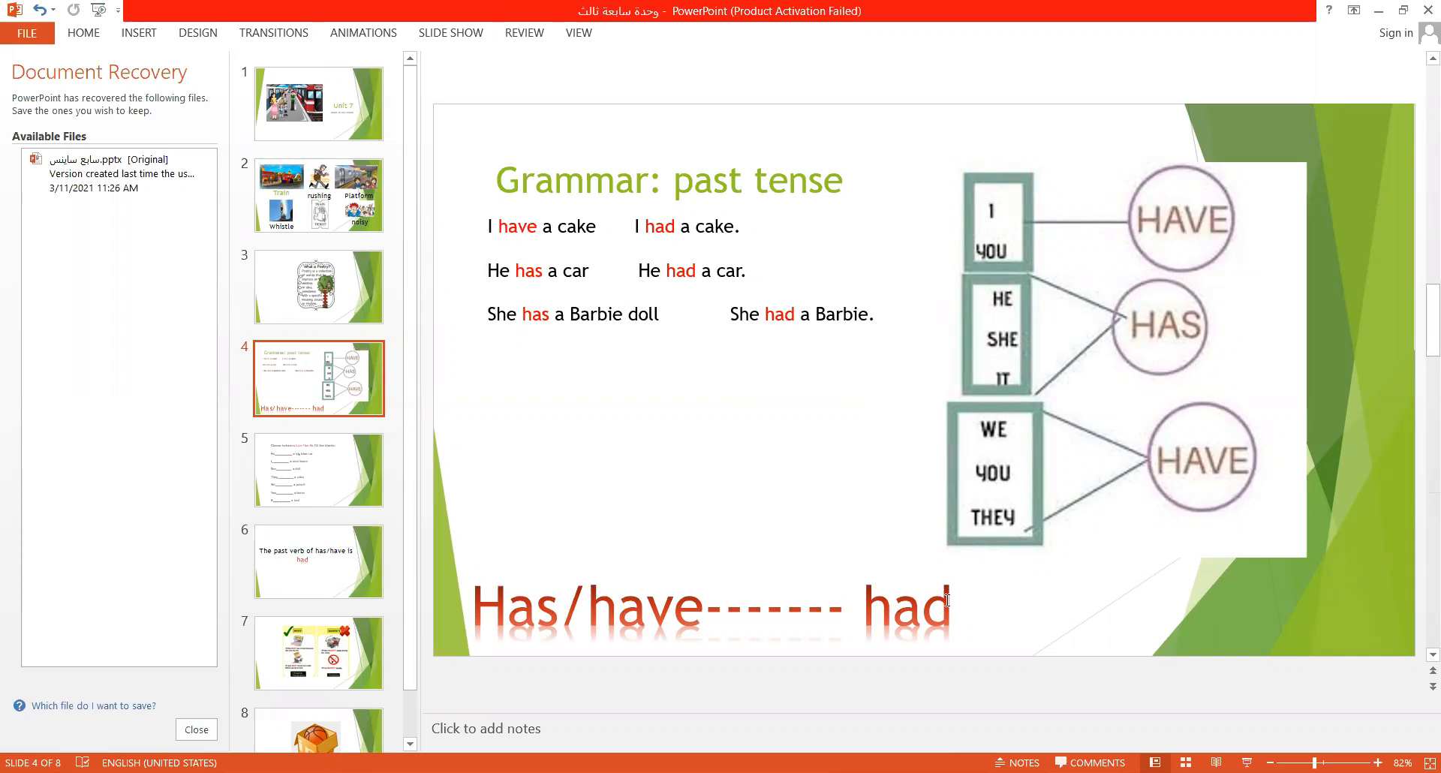
pyautogui.moveTo(981, 328)
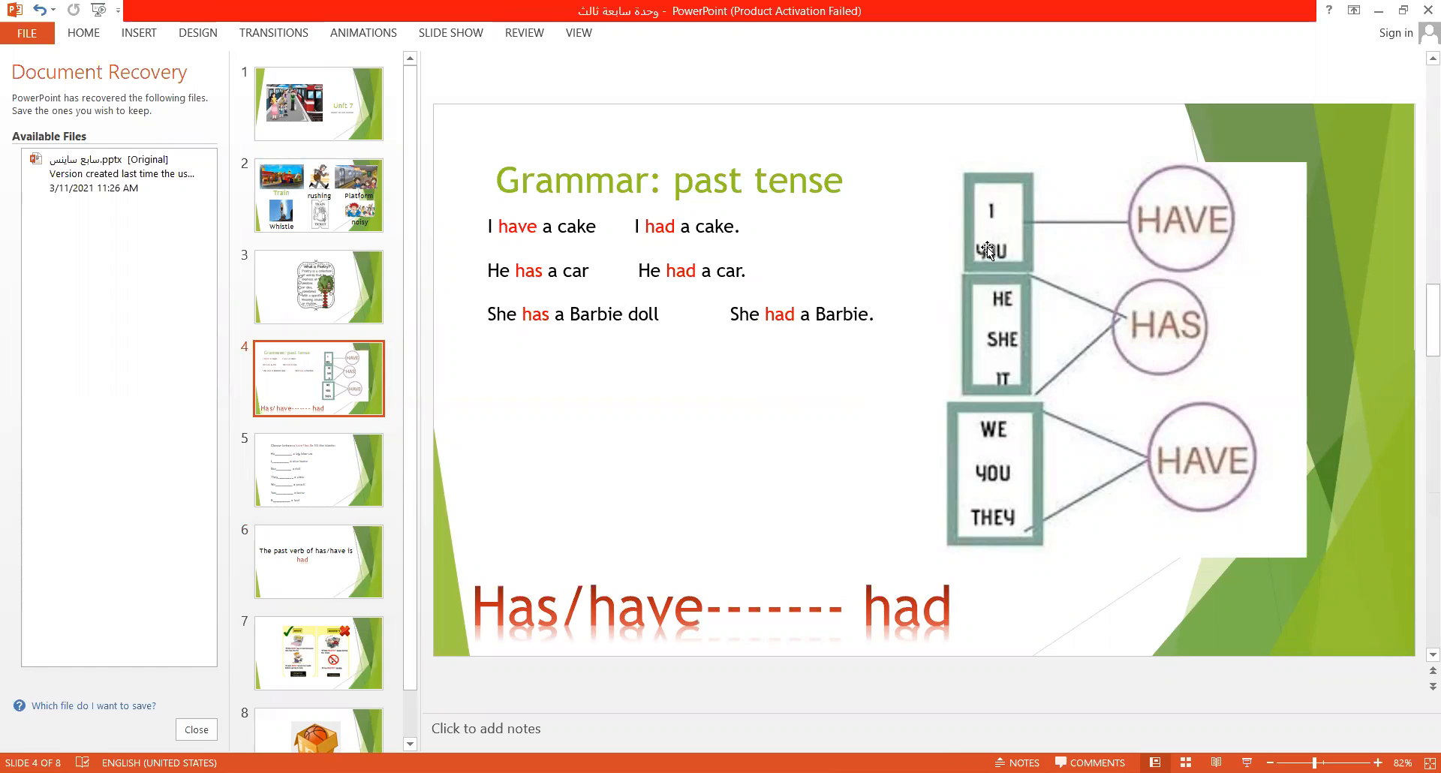
pyautogui.moveTo(1166, 262)
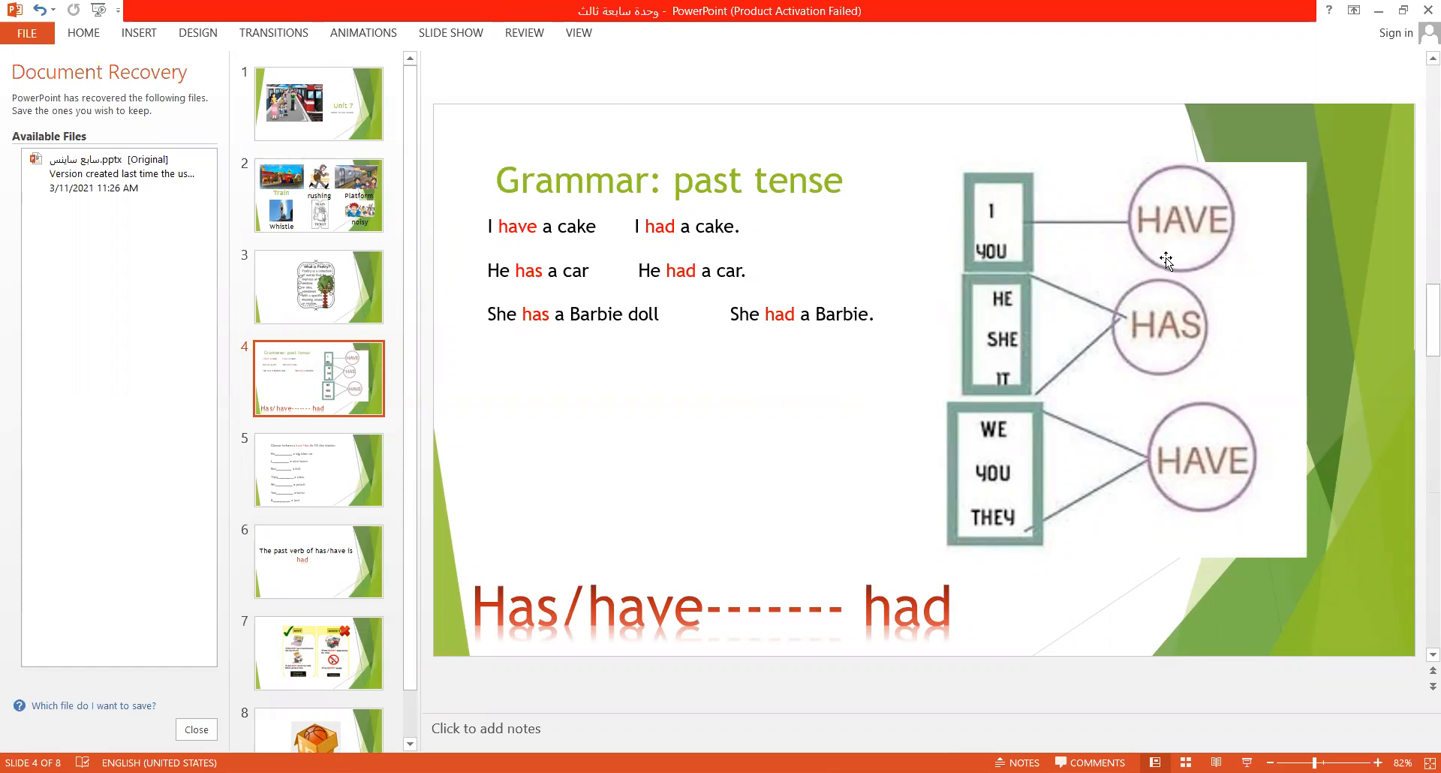
pyautogui.moveTo(1066, 390)
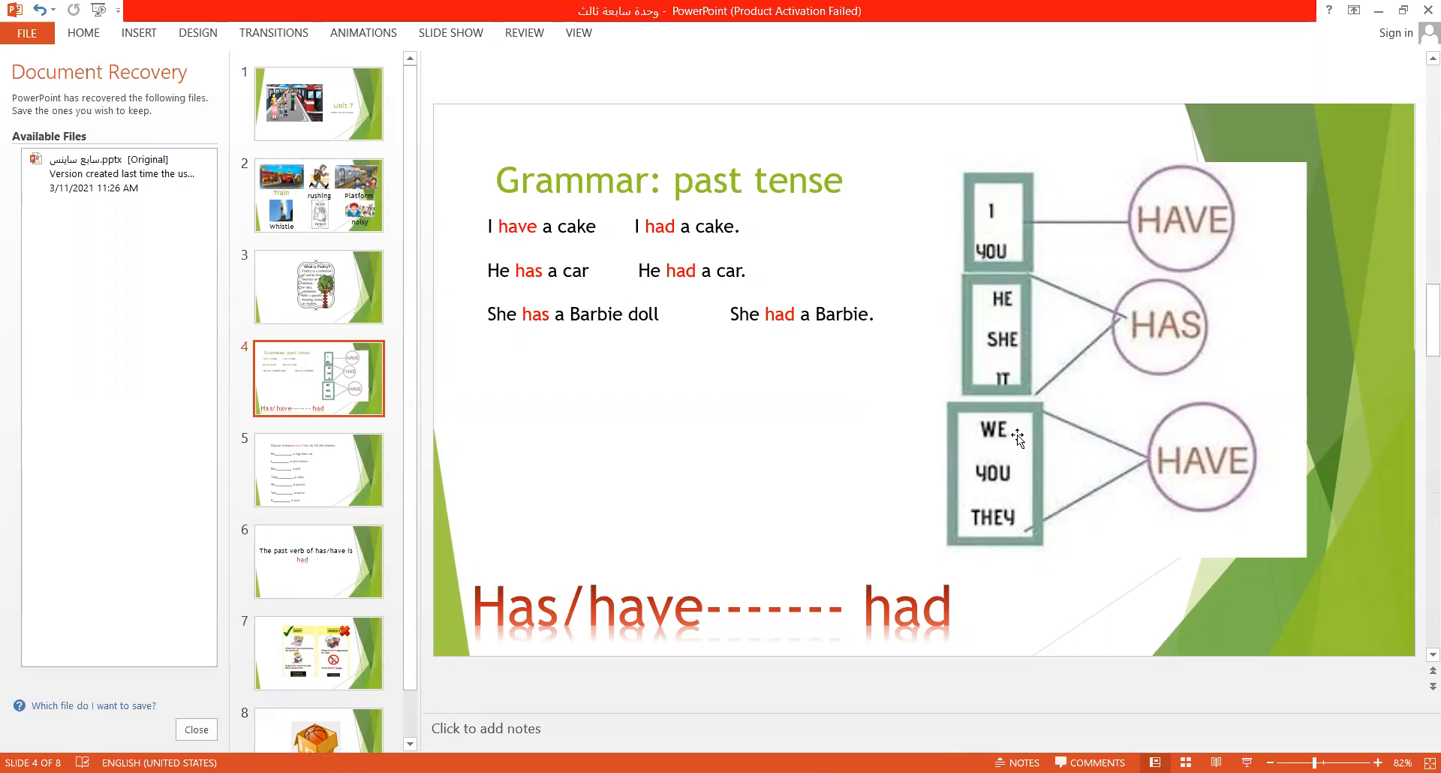
pyautogui.moveTo(1146, 487)
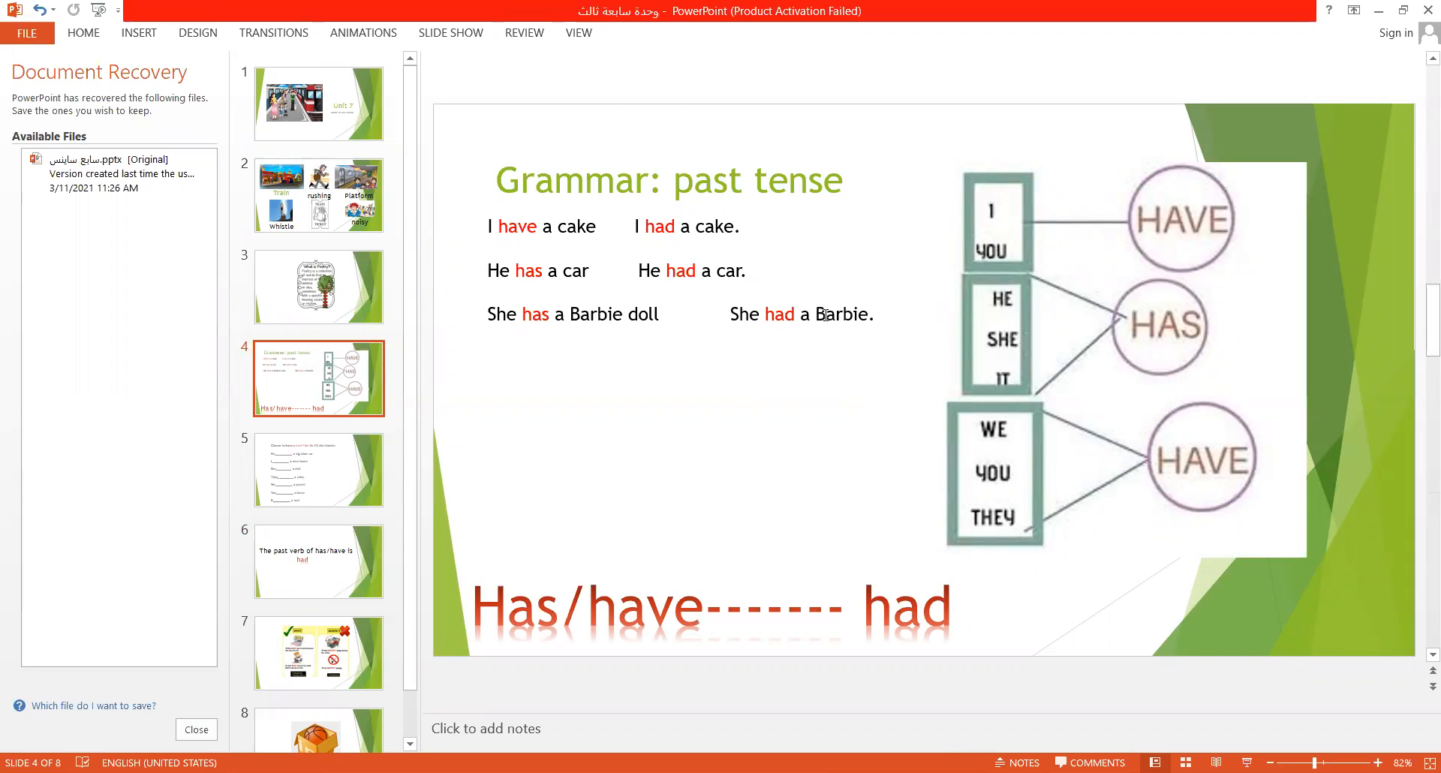
# - Visit the fill-in-the-blanks slide 5, then return to slide 6 on has/have
pyautogui.click(318, 470)
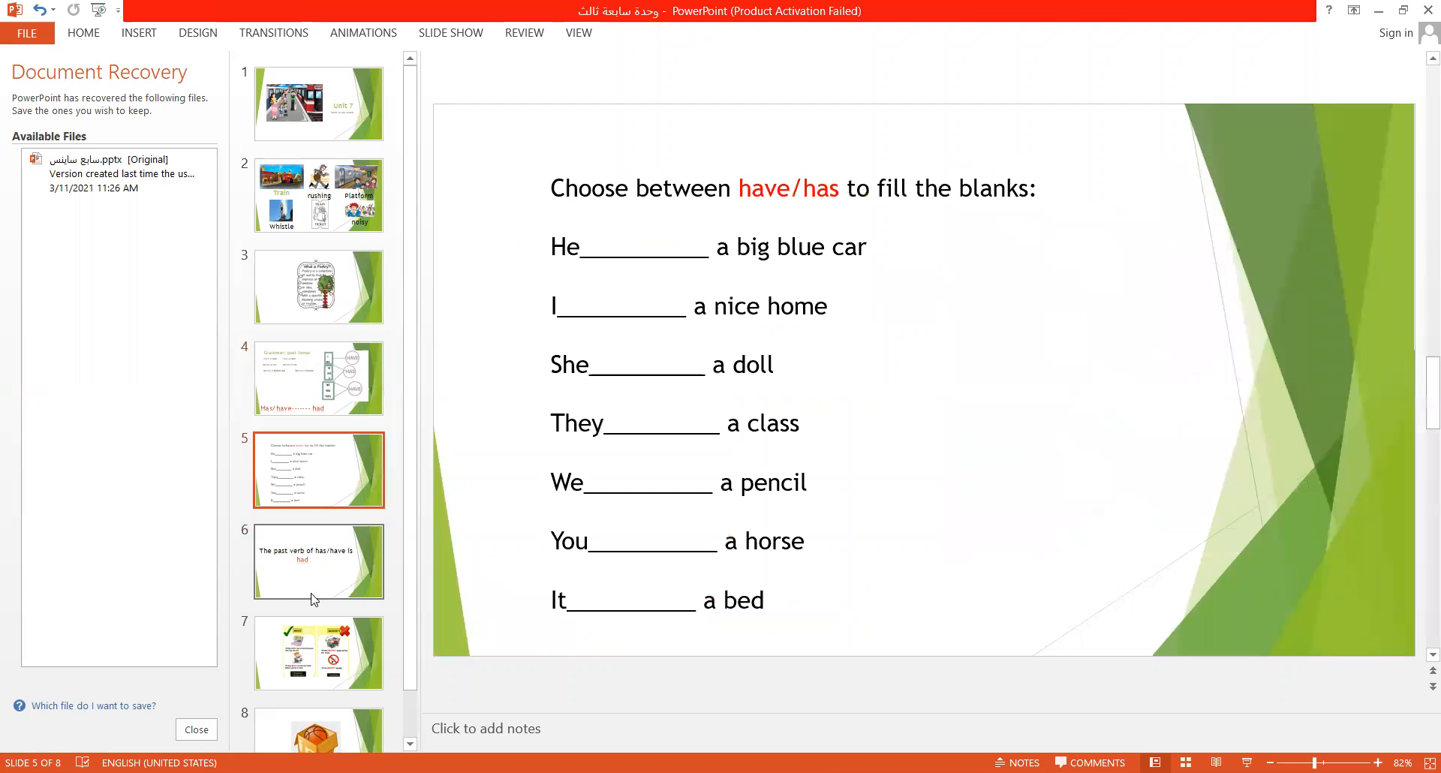
pyautogui.moveTo(314, 594)
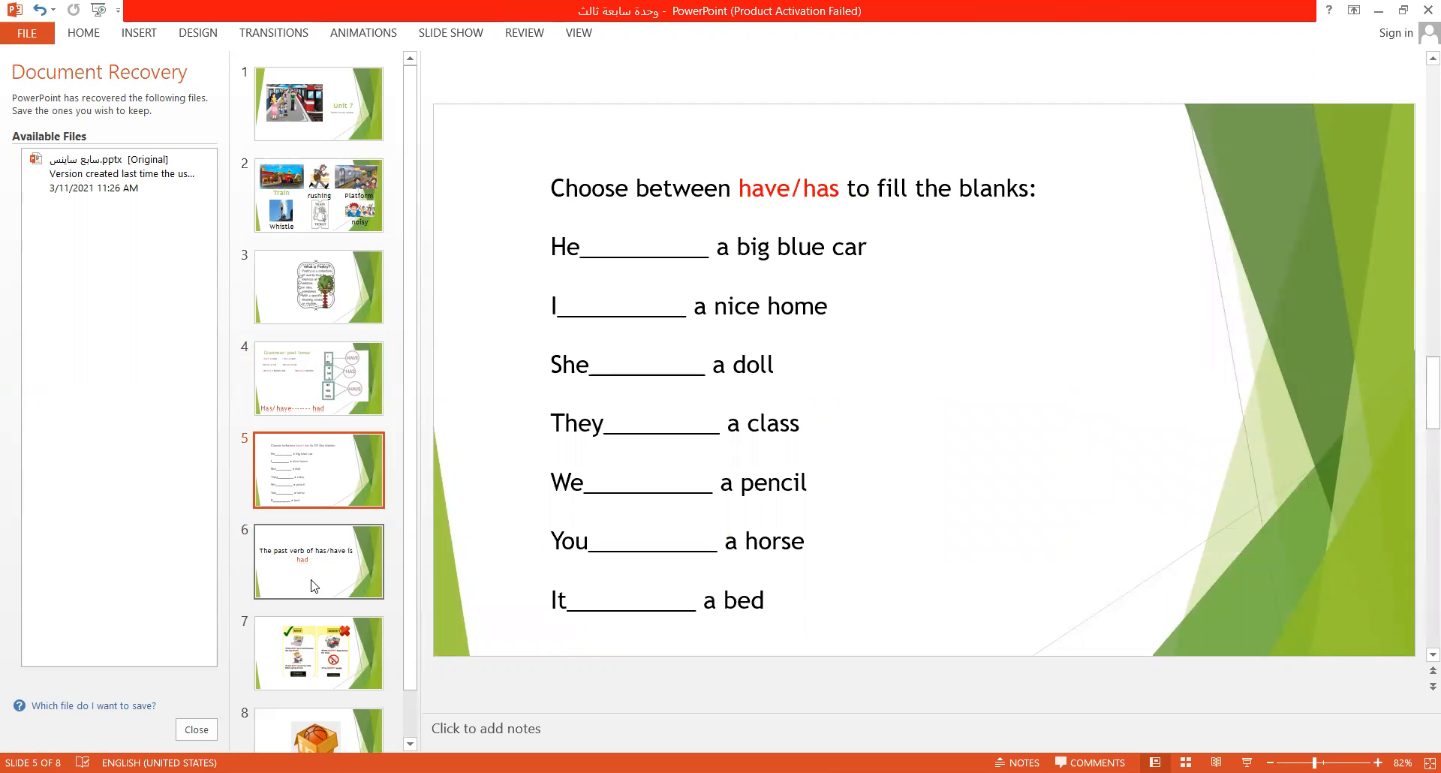
pyautogui.click(318, 561)
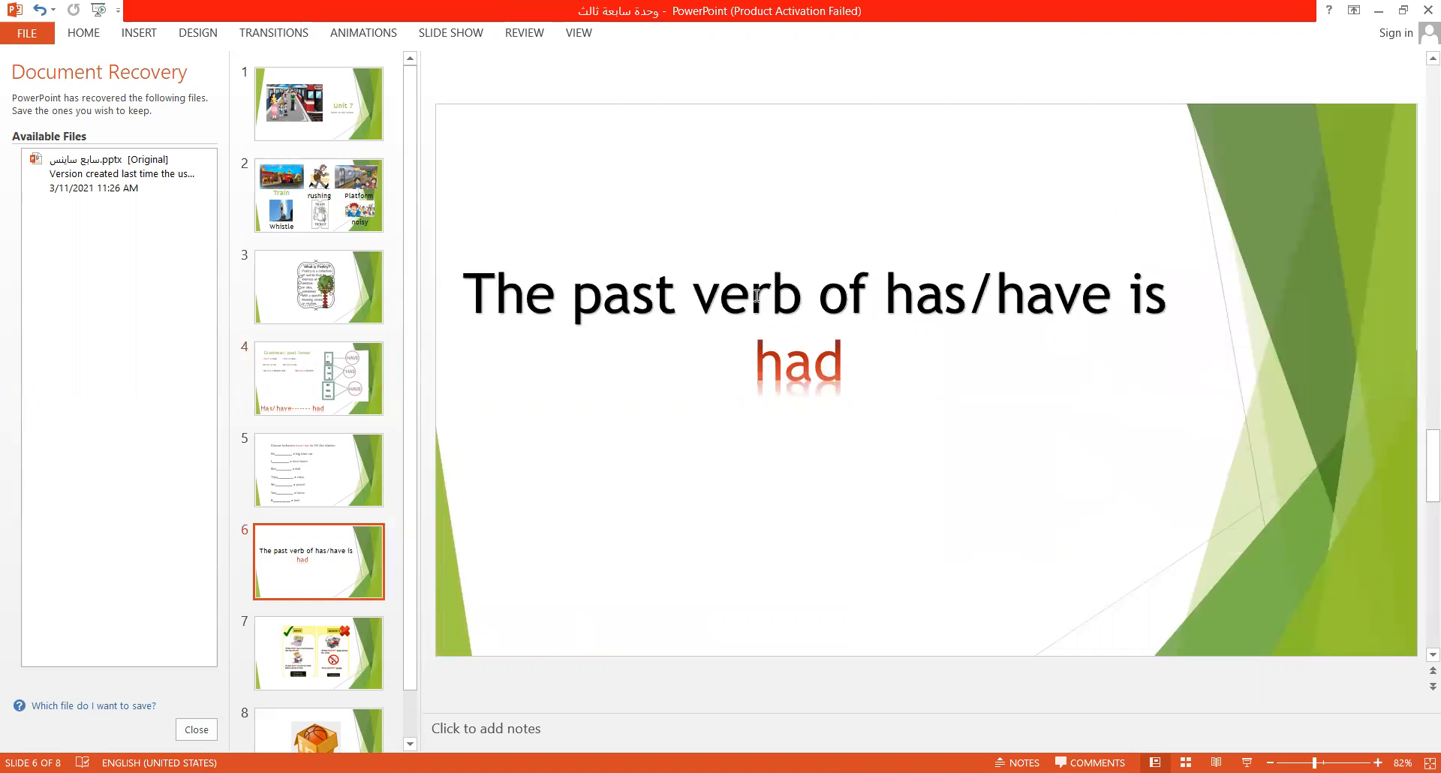
pyautogui.moveTo(810, 380)
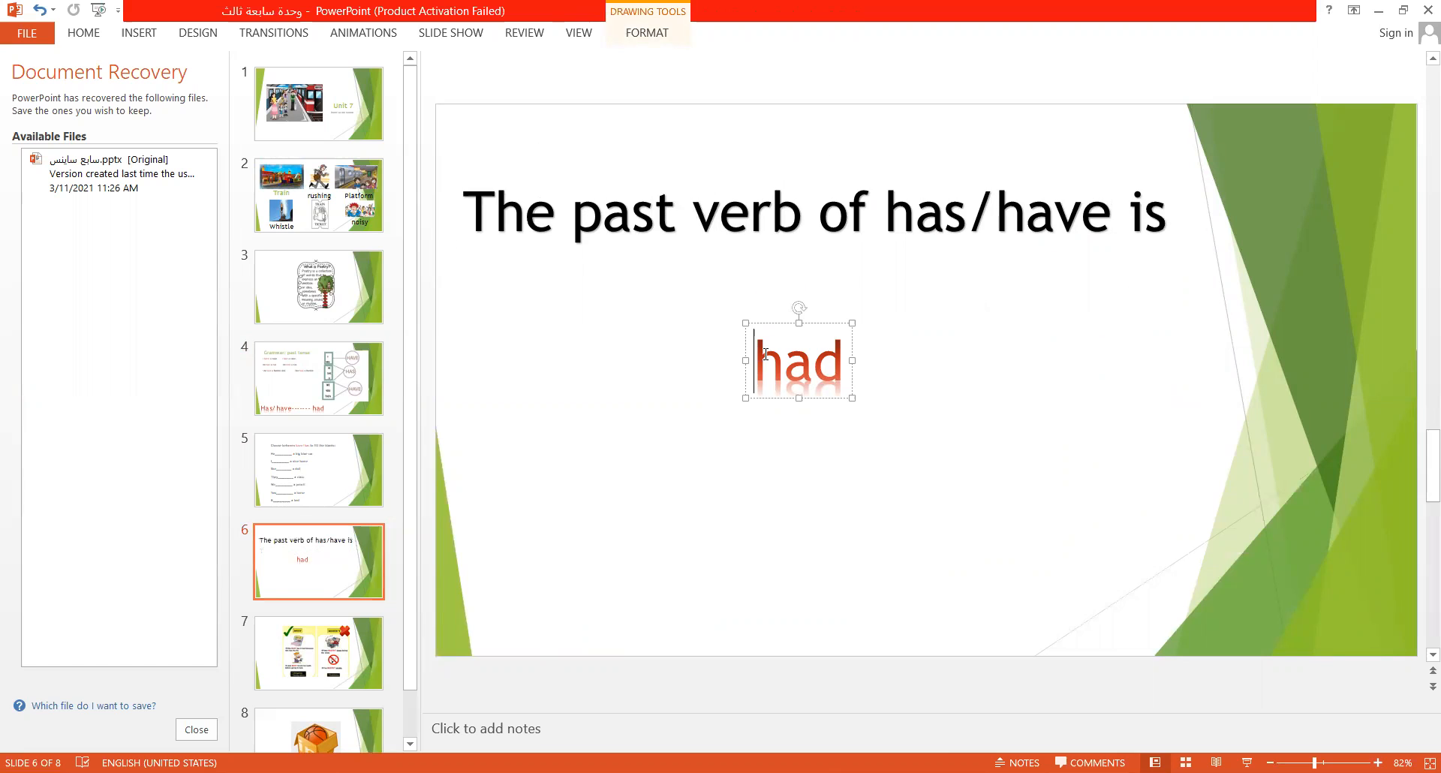
# - Move 'had' up under the heading and add labels 'V1: have/has' and 'V2: had'
pyautogui.moveTo(798, 358); pyautogui.dragTo(798, 281)
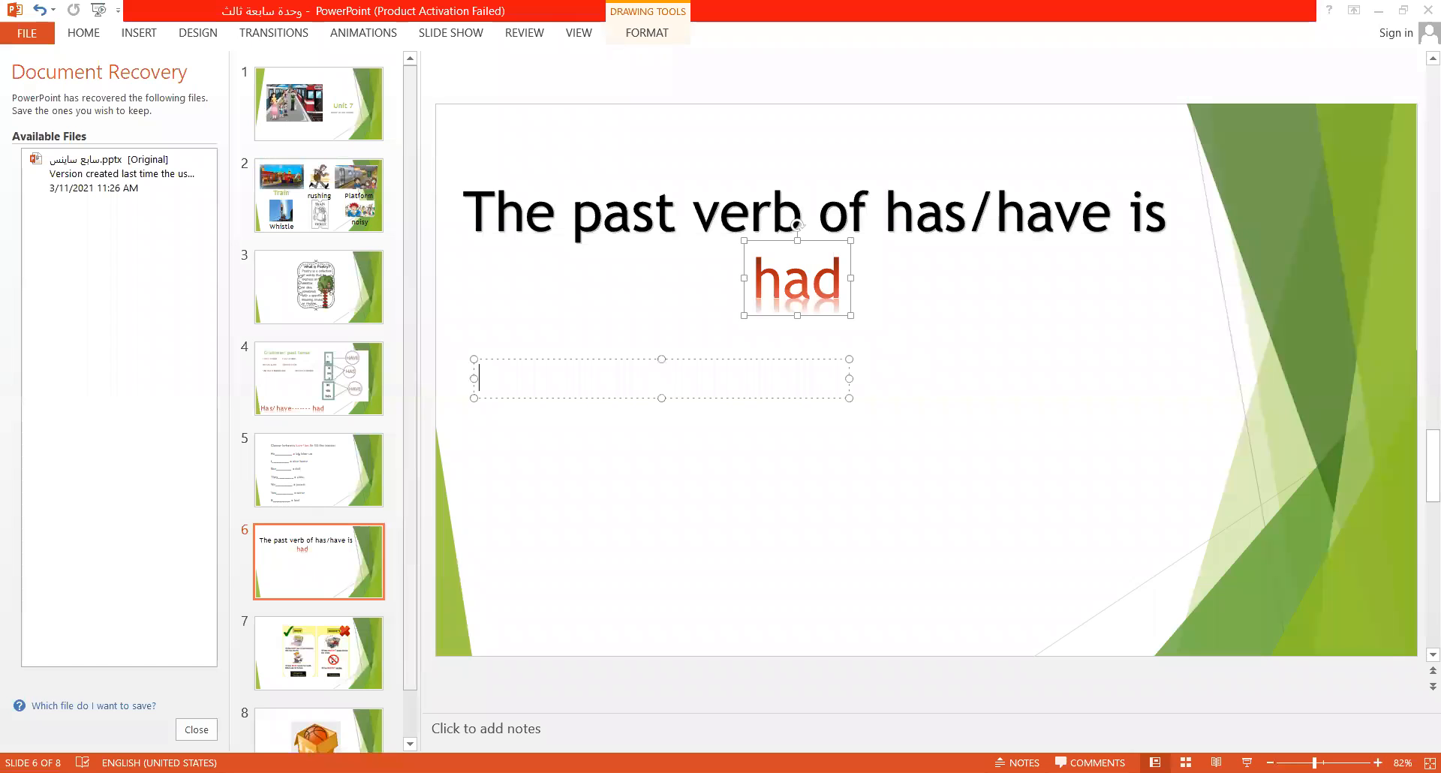
pyautogui.write('V1:')
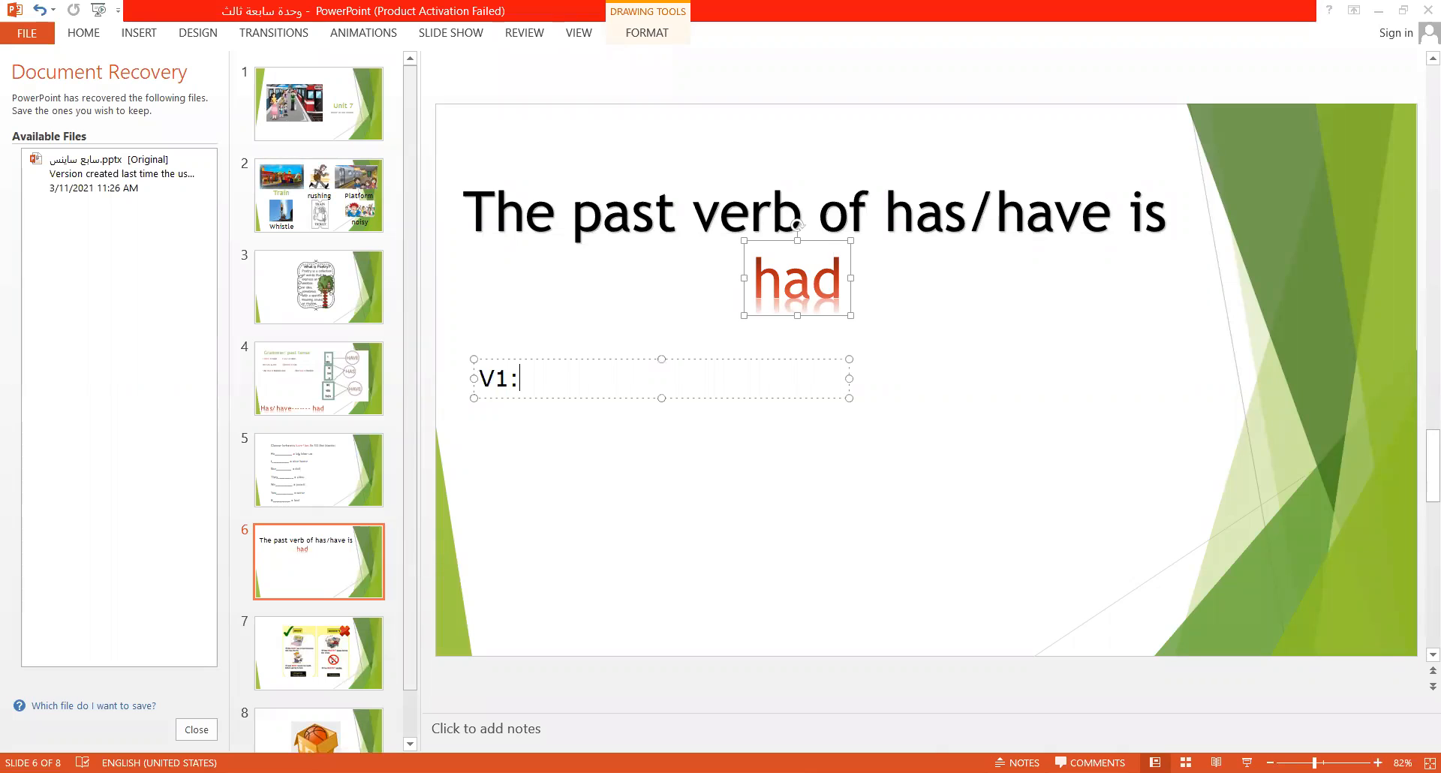
pyautogui.write('have/')
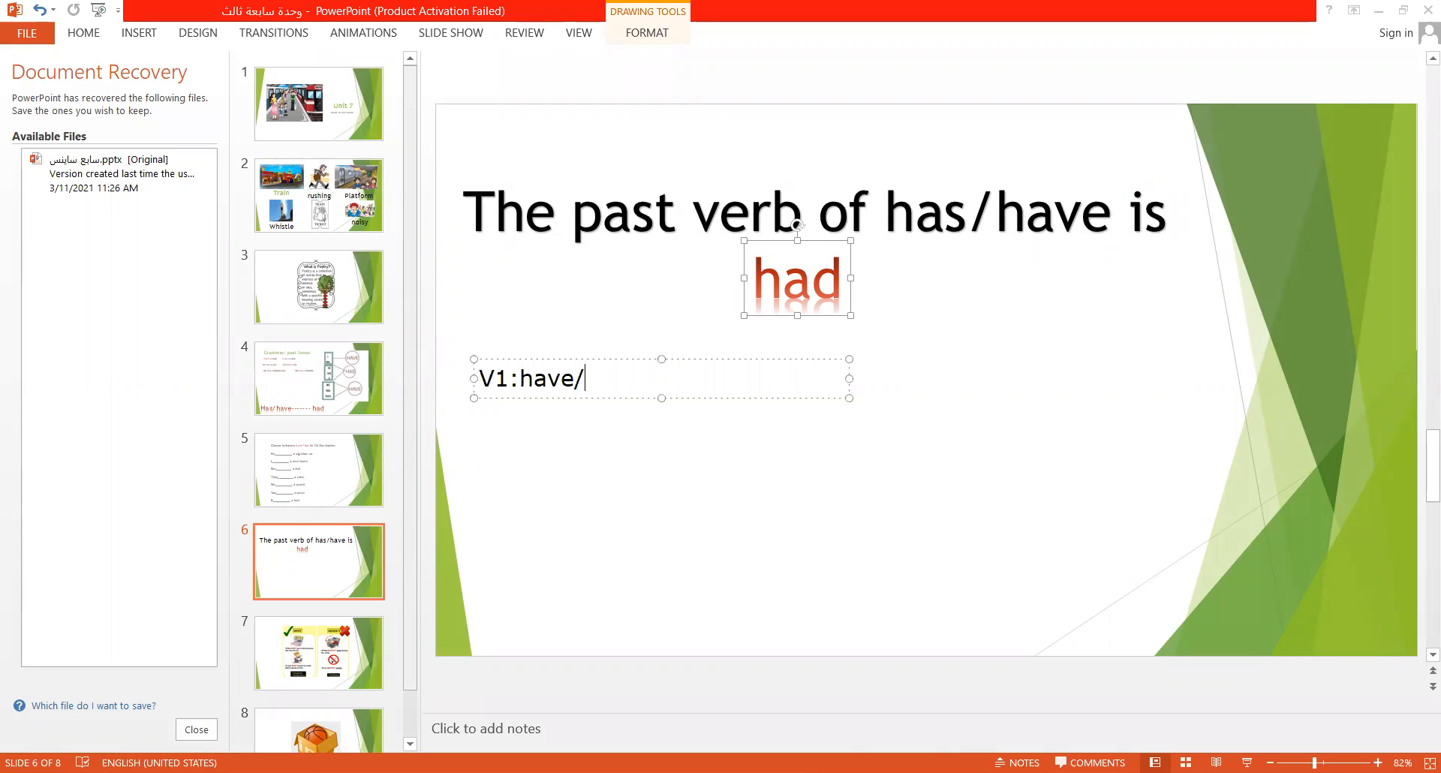
pyautogui.write('has')
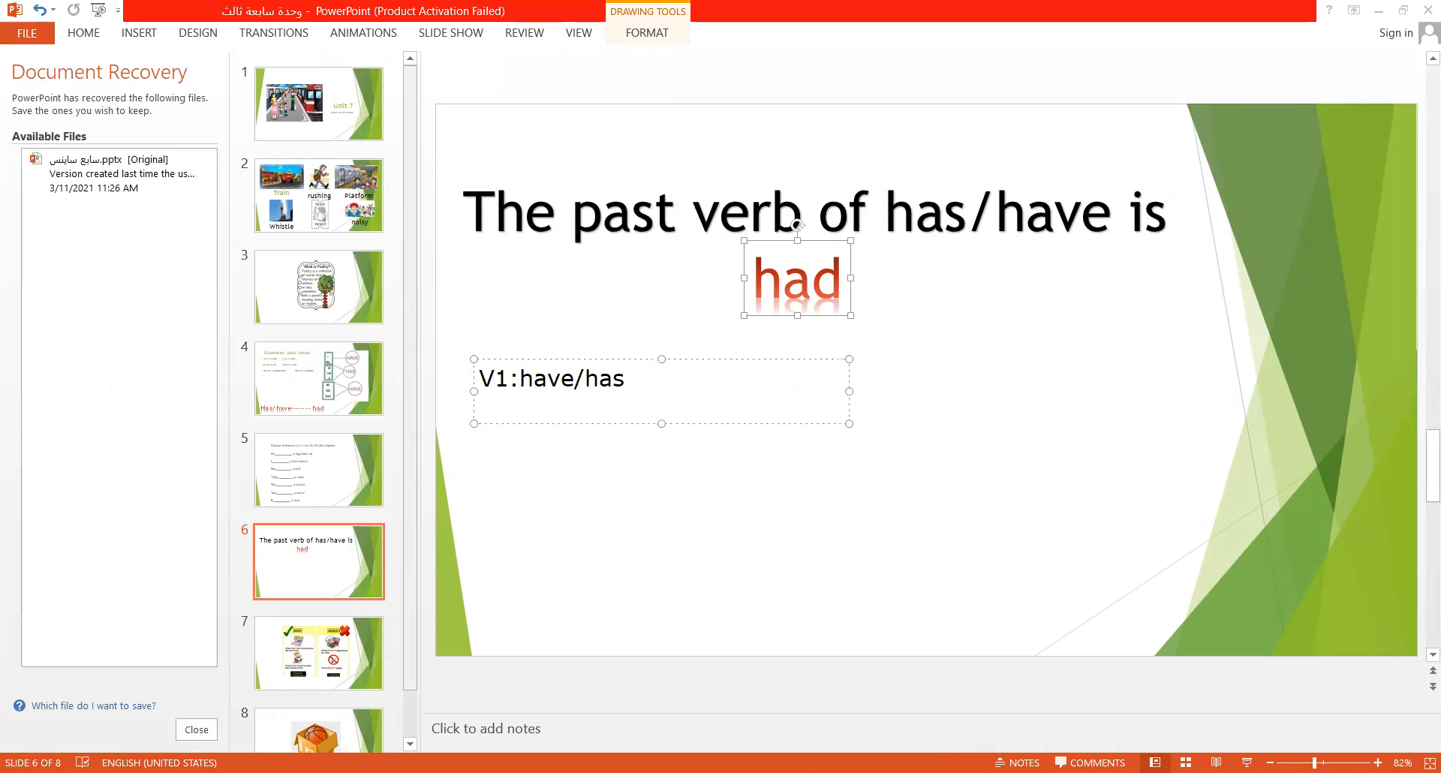
pyautogui.write('V')
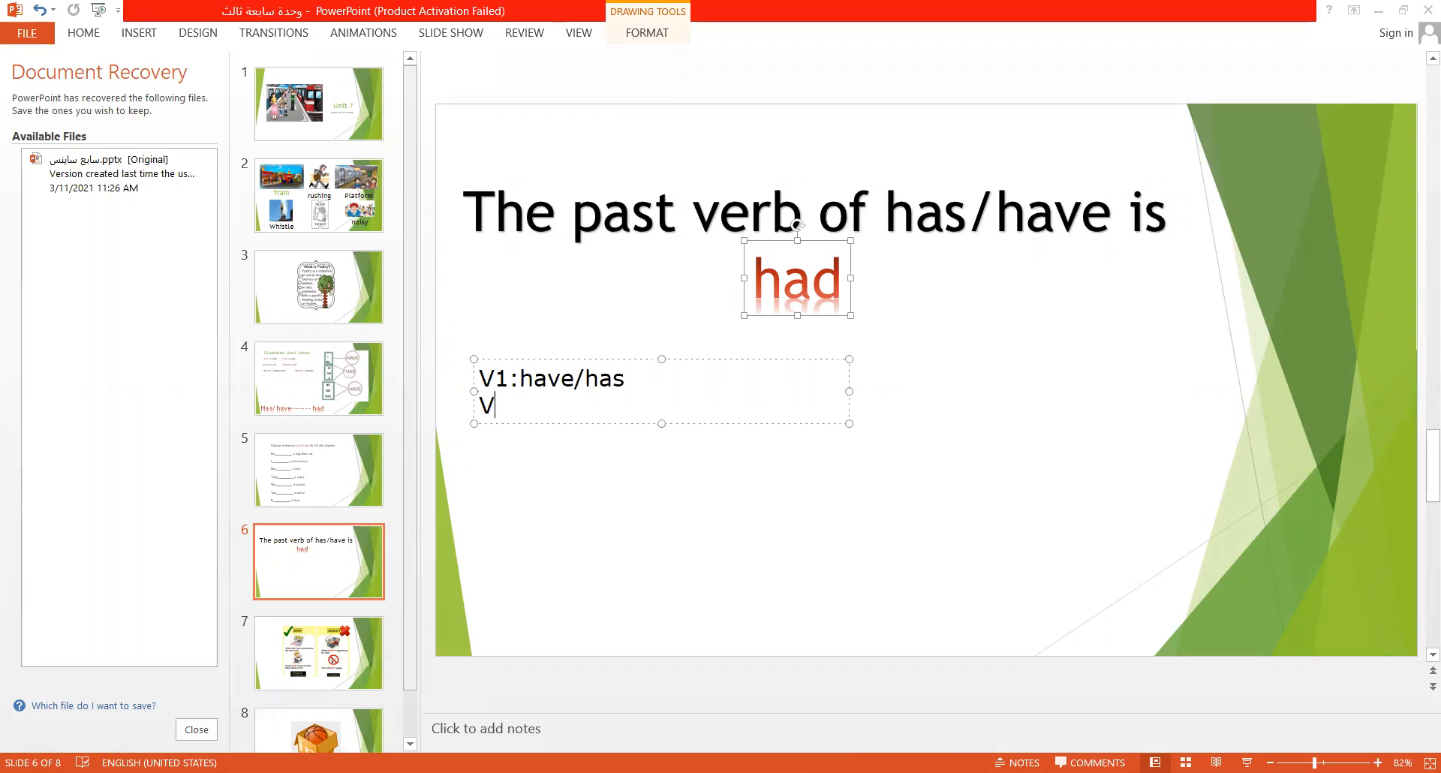
pyautogui.write('2:')
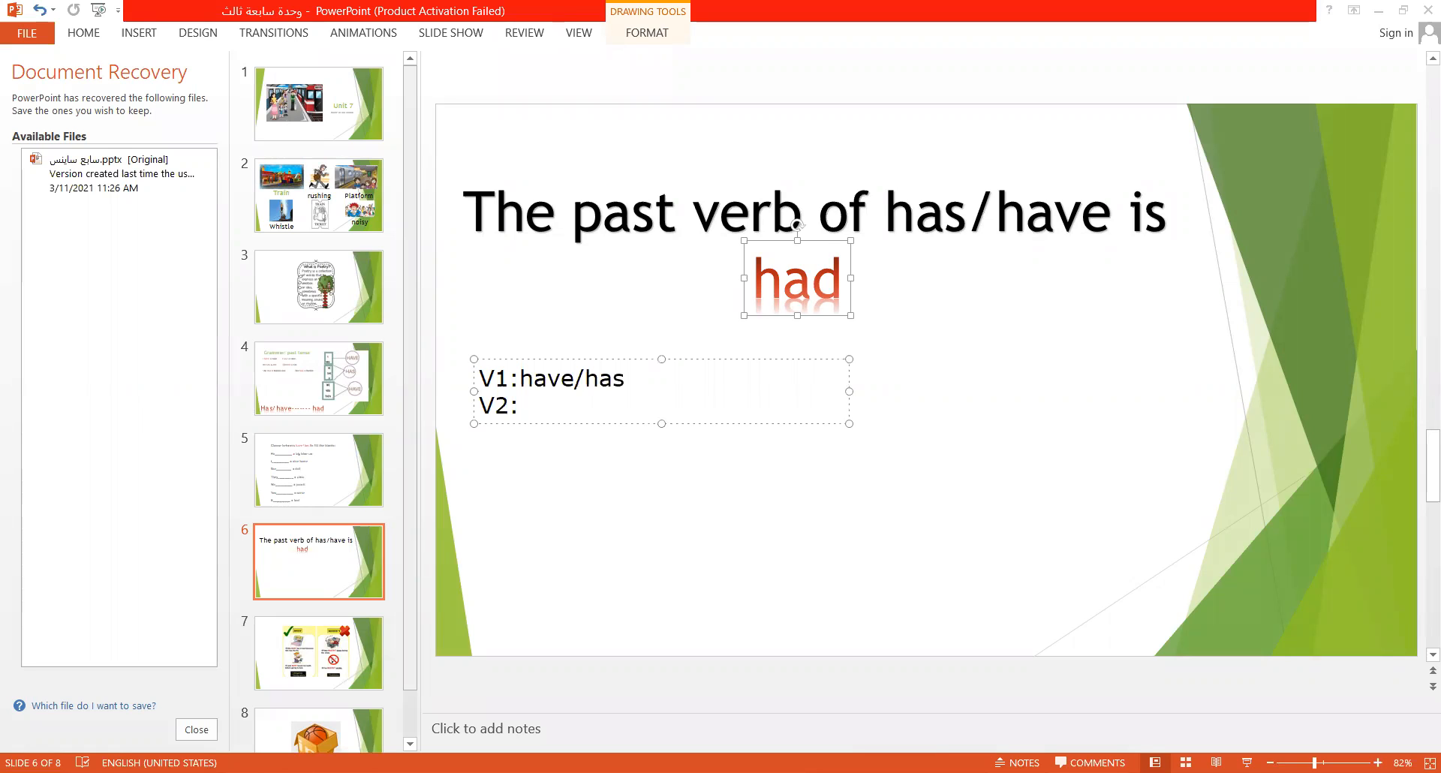
pyautogui.write('had')
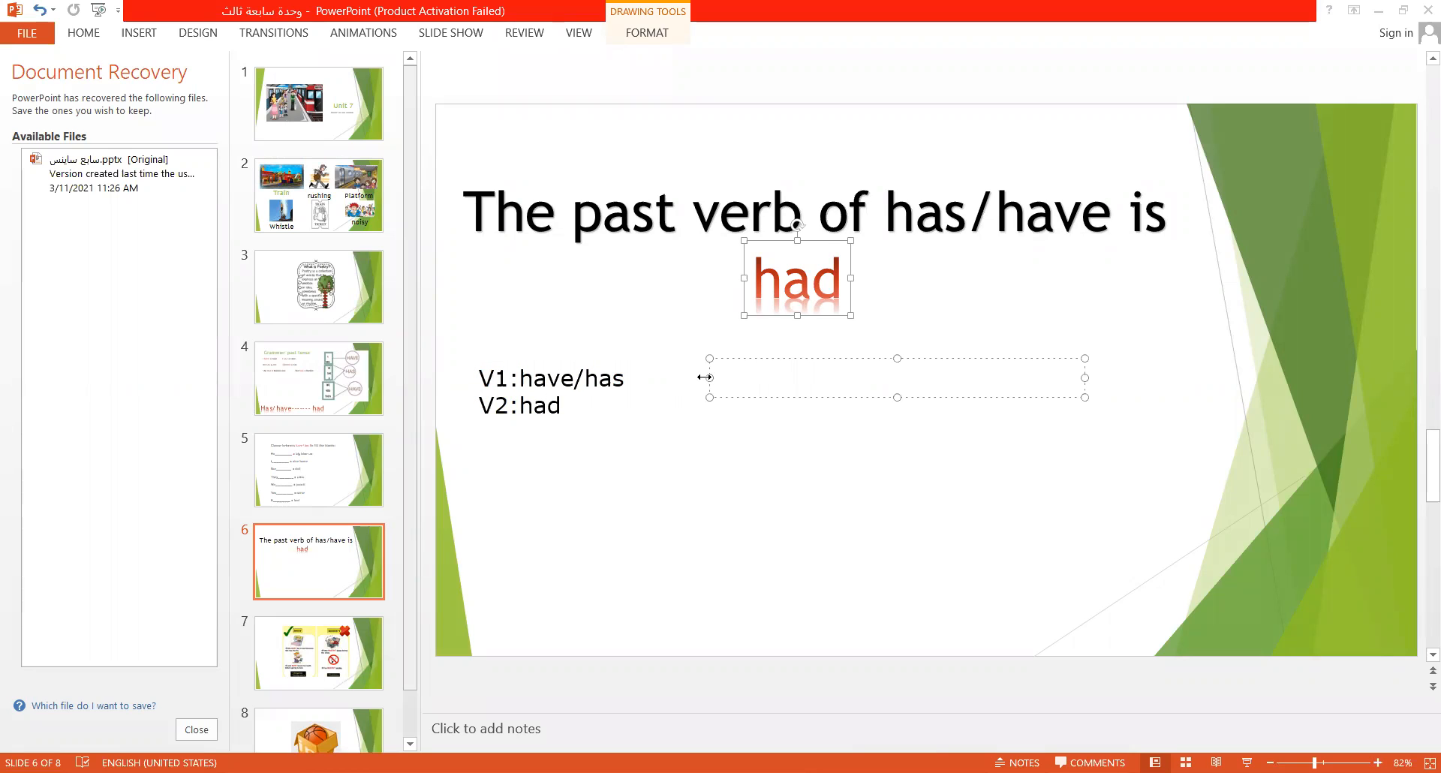
# - Type the present example line 'peresent(v1): I have a cup'
pyautogui.write('peresent')
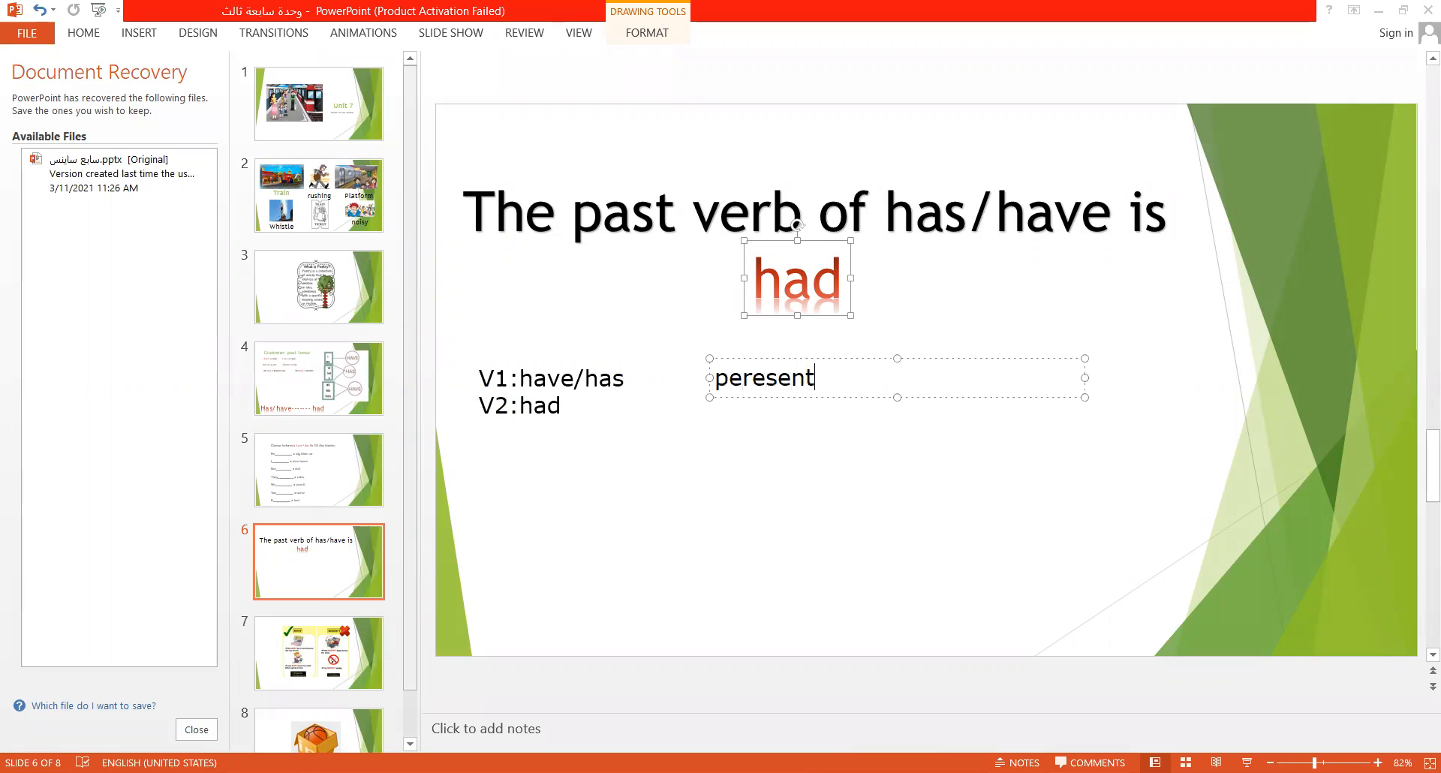
pyautogui.write(':')
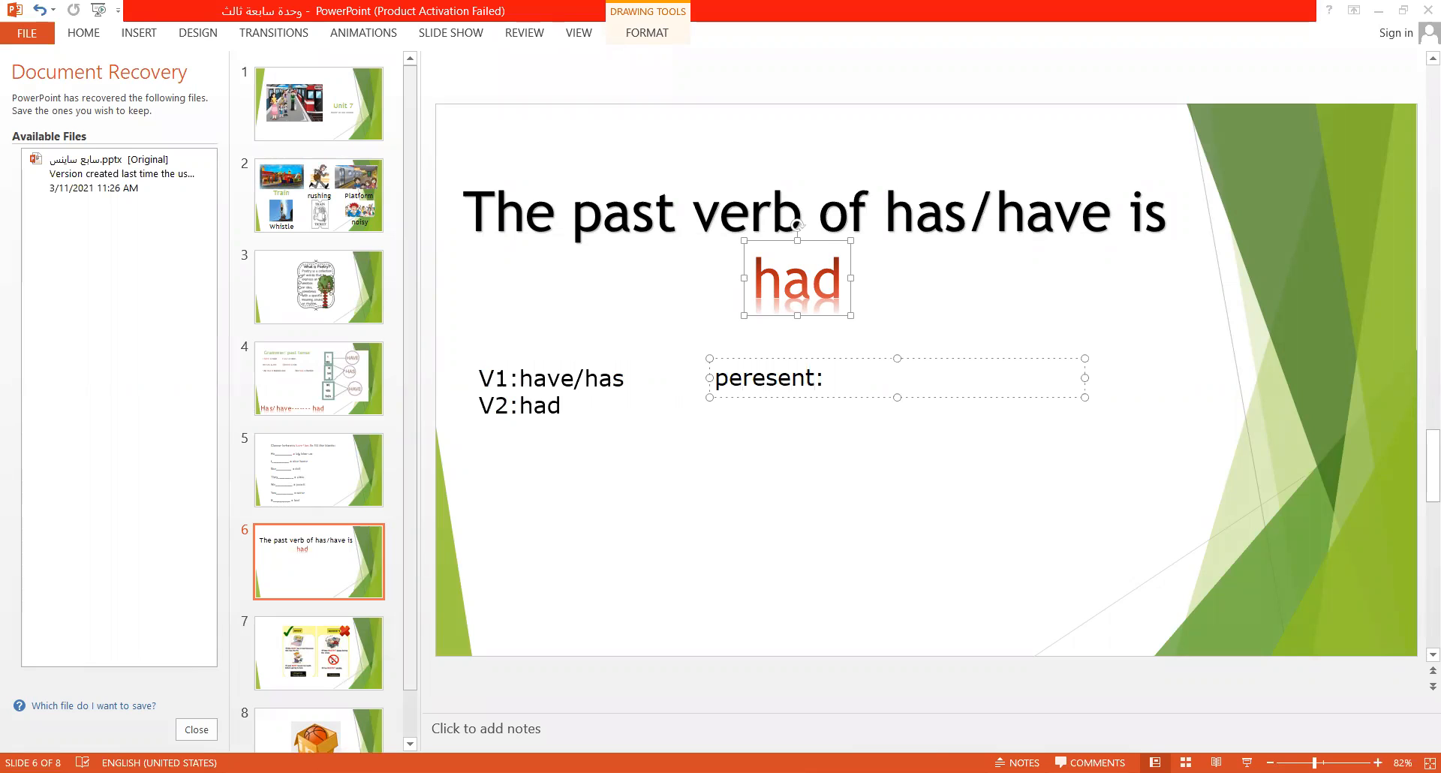
pyautogui.press('Backspace')
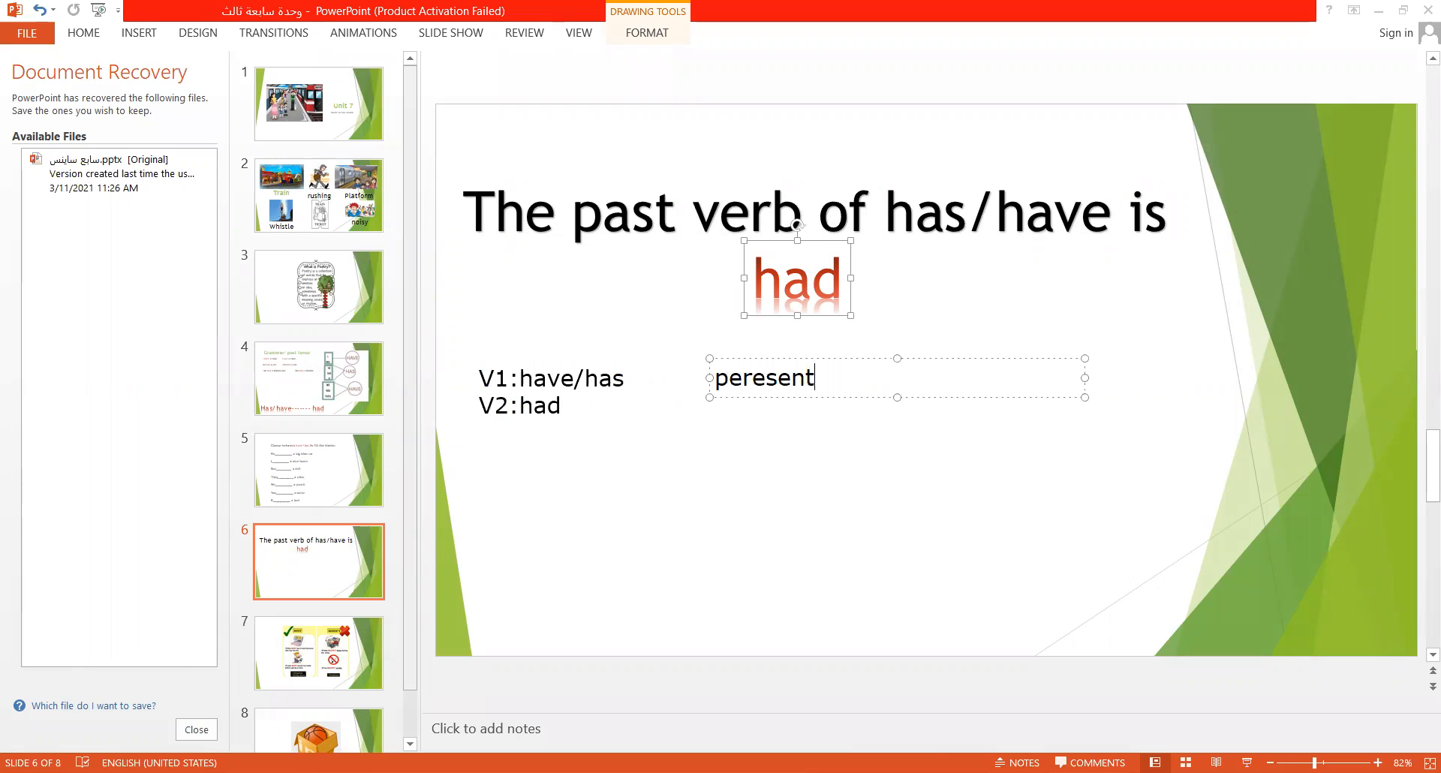
pyautogui.write('(v1')
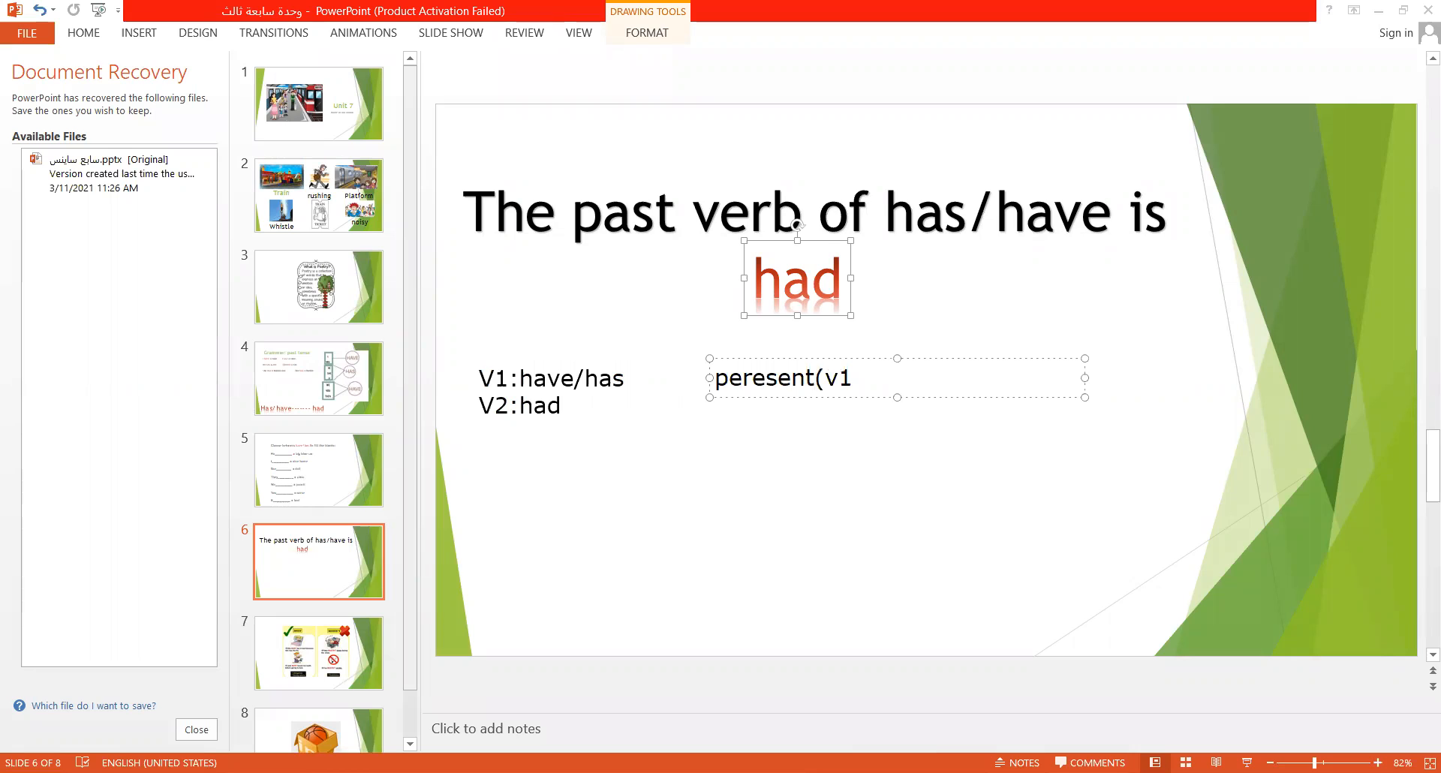
pyautogui.write('):')
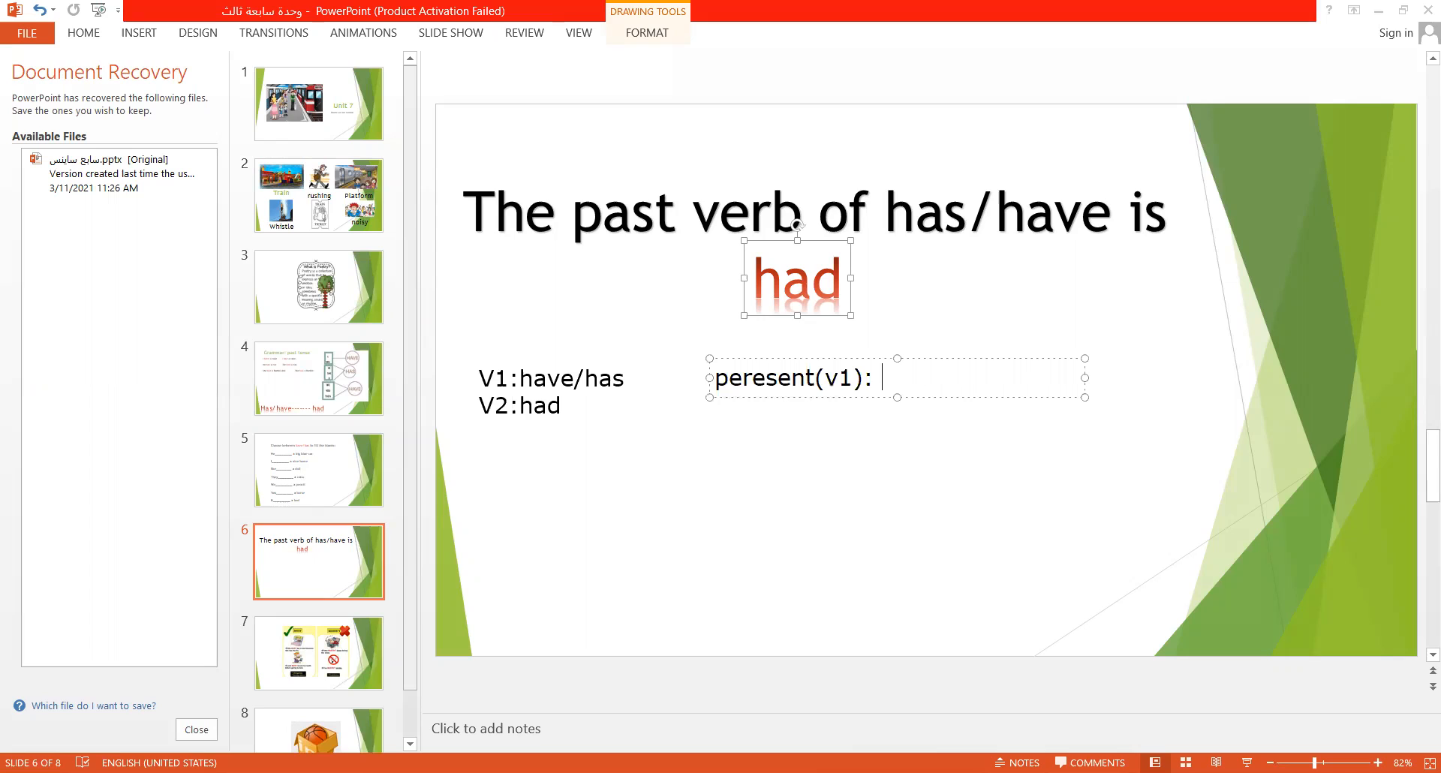
pyautogui.moveTo(133, 6)
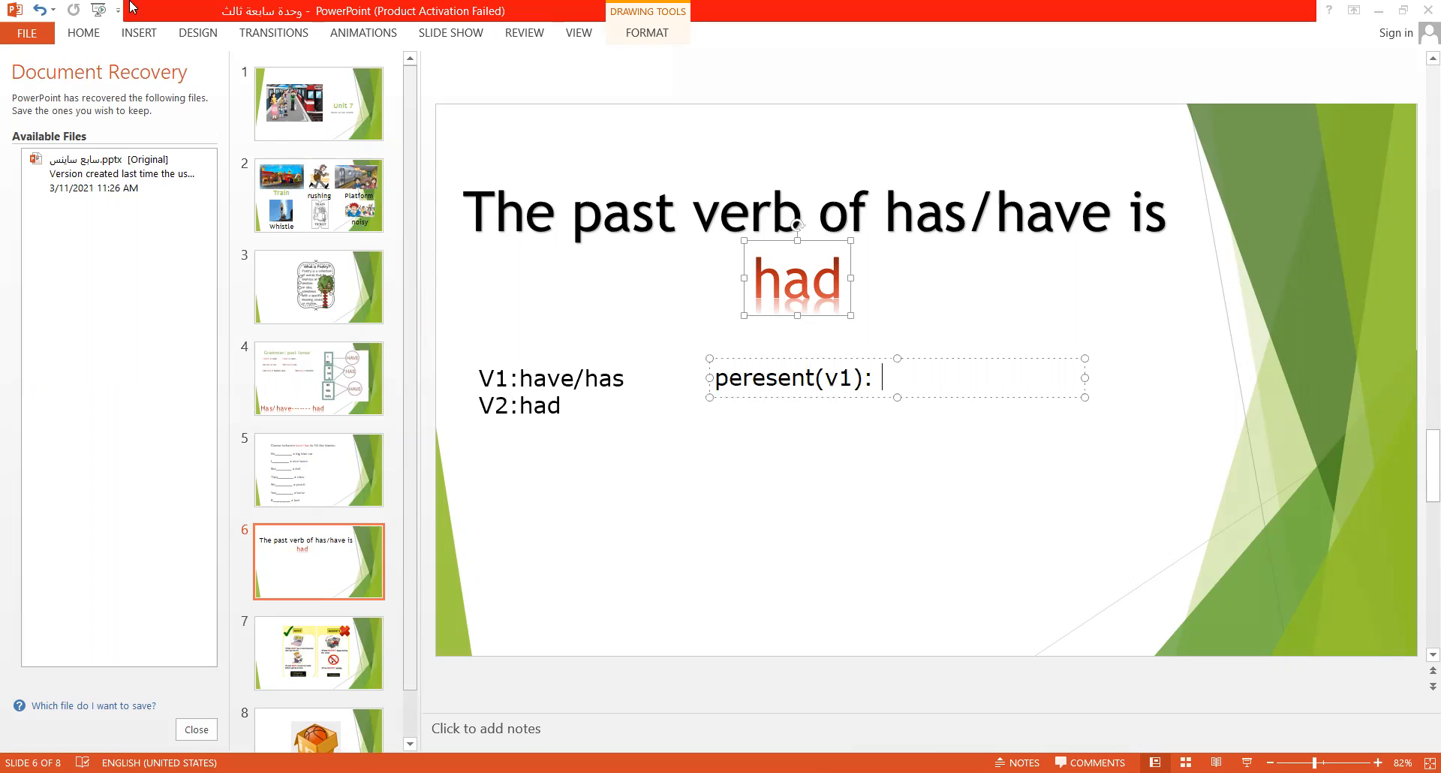
pyautogui.moveTo(767, 59)
pyautogui.write(' I')
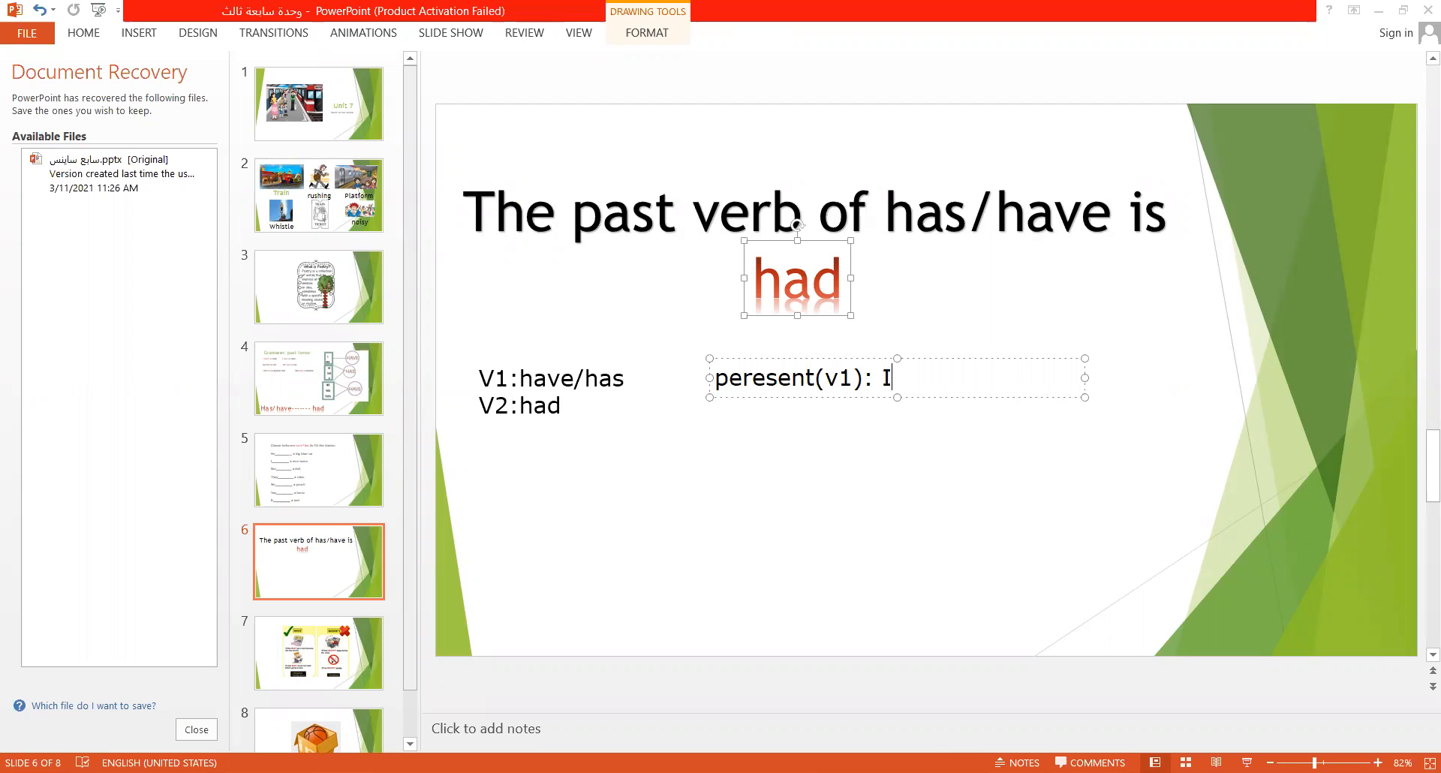
pyautogui.write('have a')
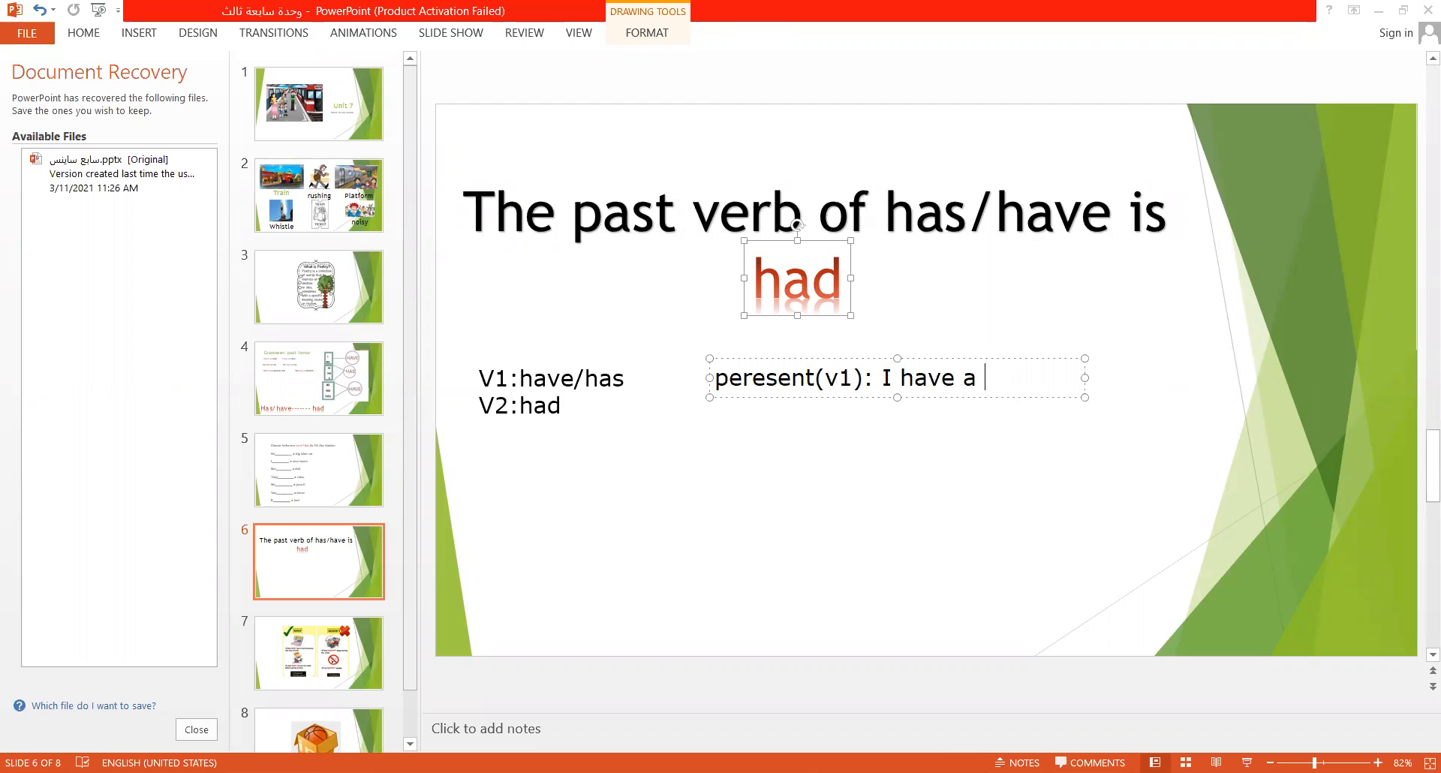
pyautogui.write('cup')
pyautogui.write('past')
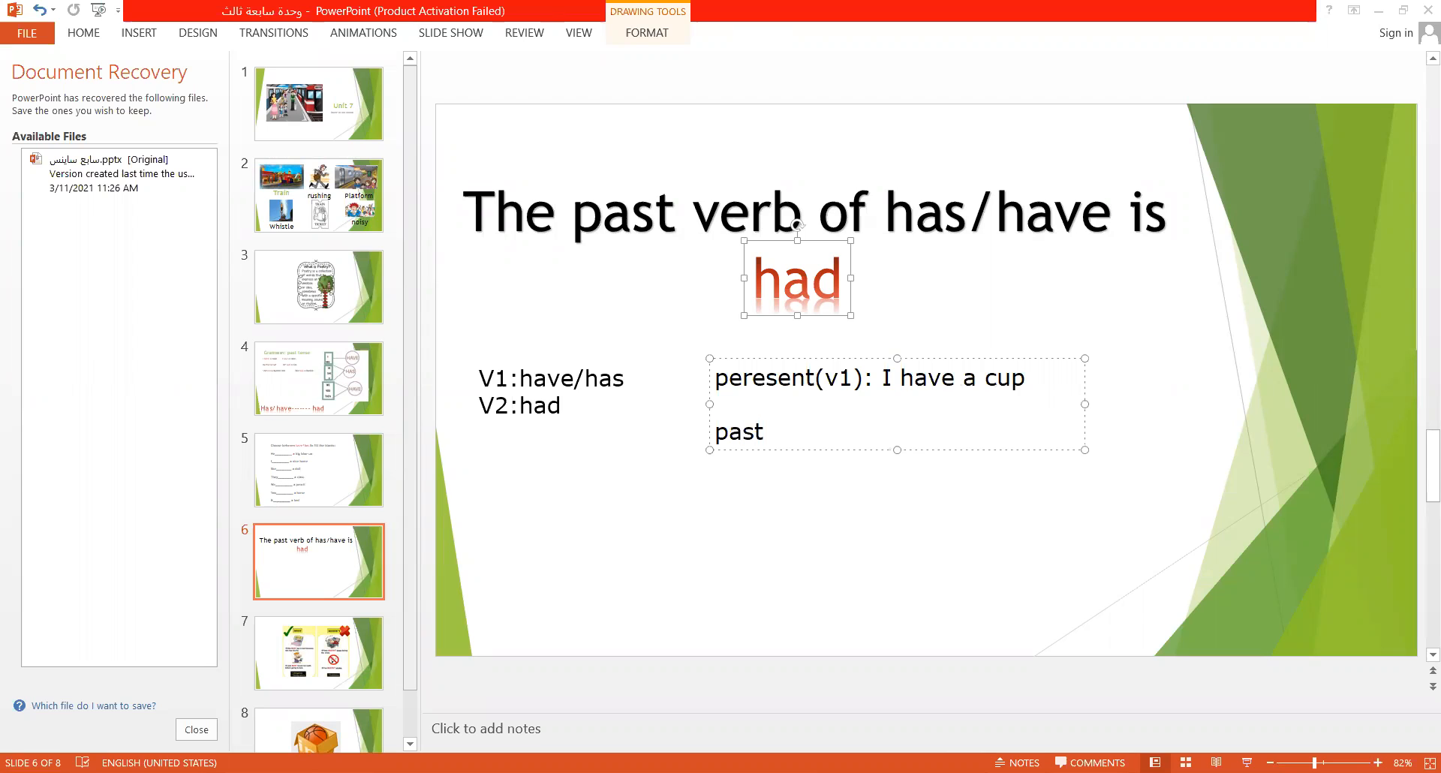
# - Type the past example line 'past(v2): I had a cup'
pyautogui.write('(vs')
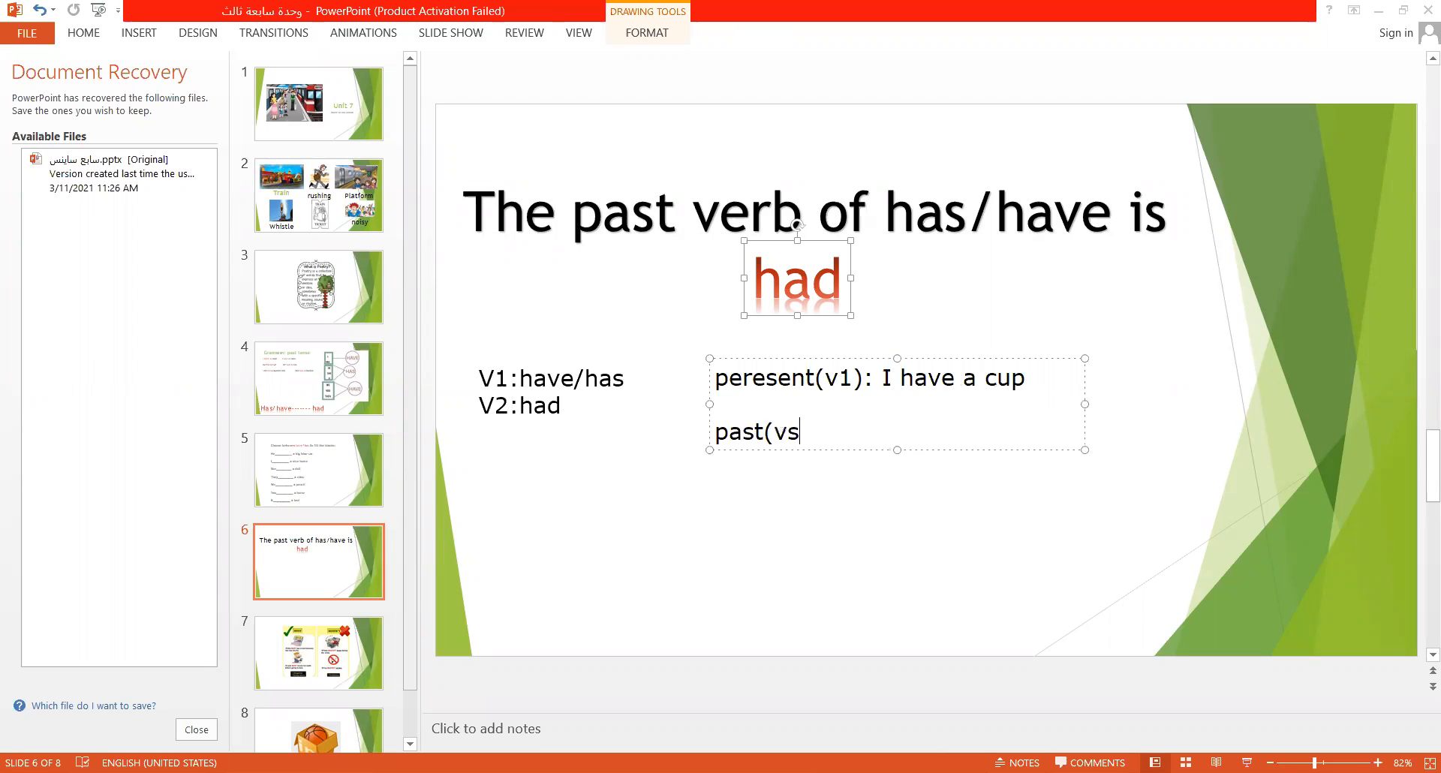
pyautogui.press('Backspace')
pyautogui.write('2):')
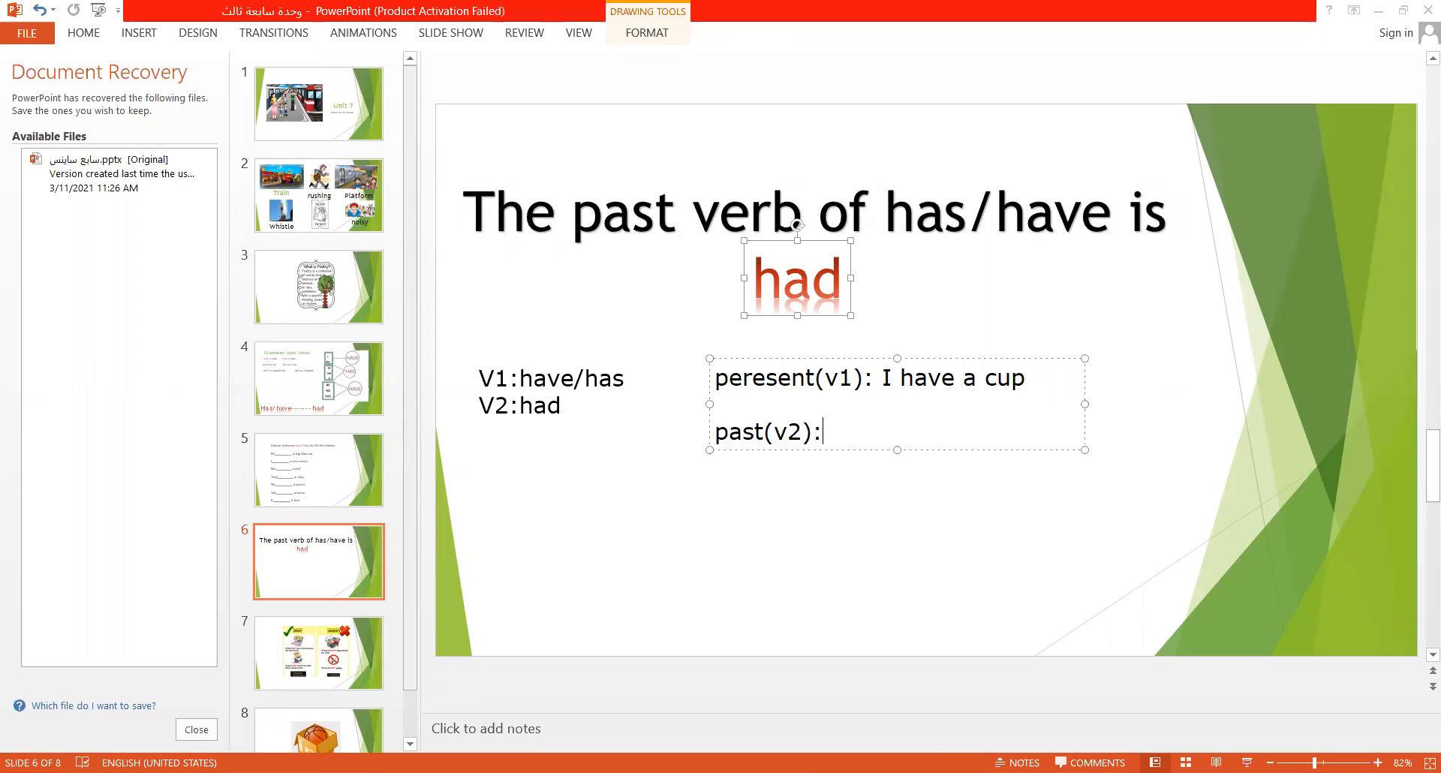
pyautogui.write('I had')
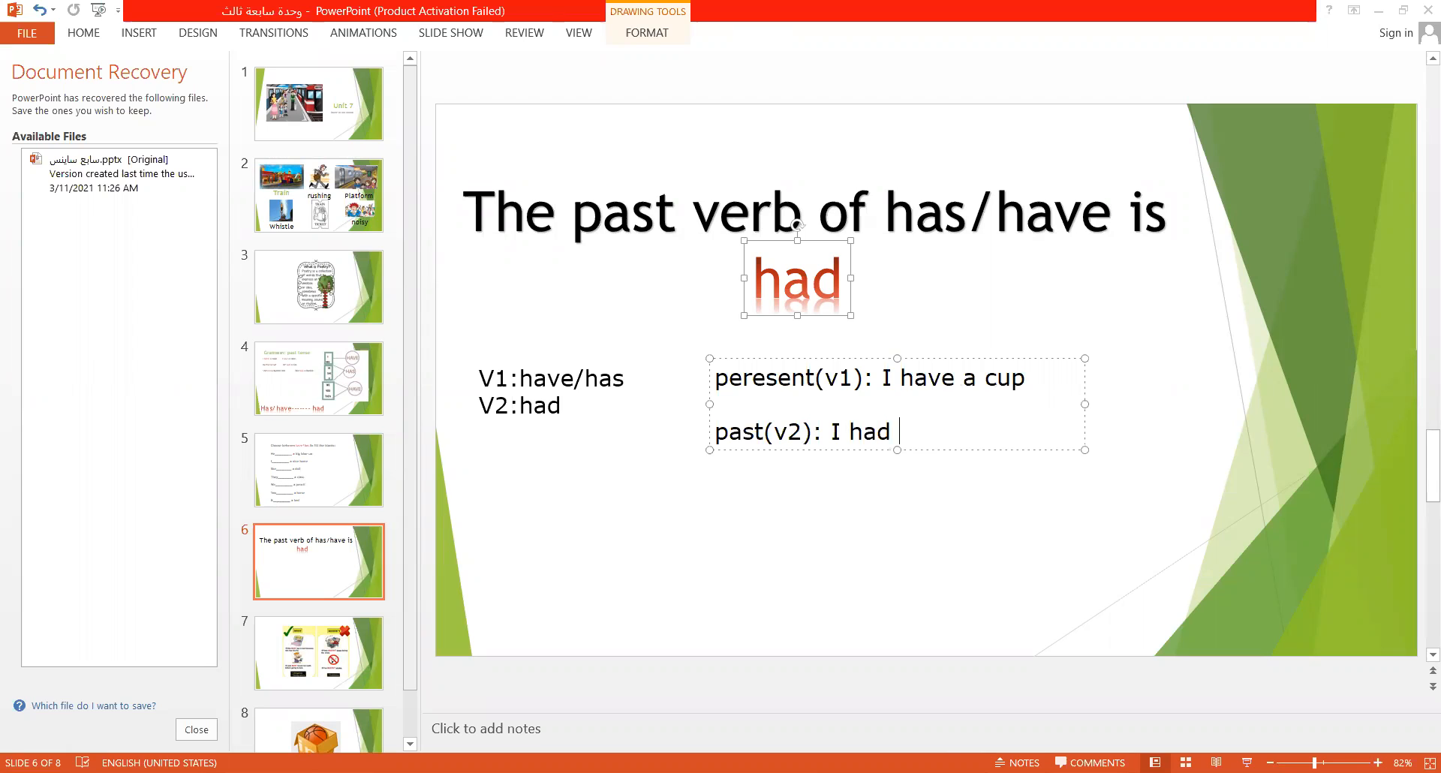
pyautogui.write('a cup')
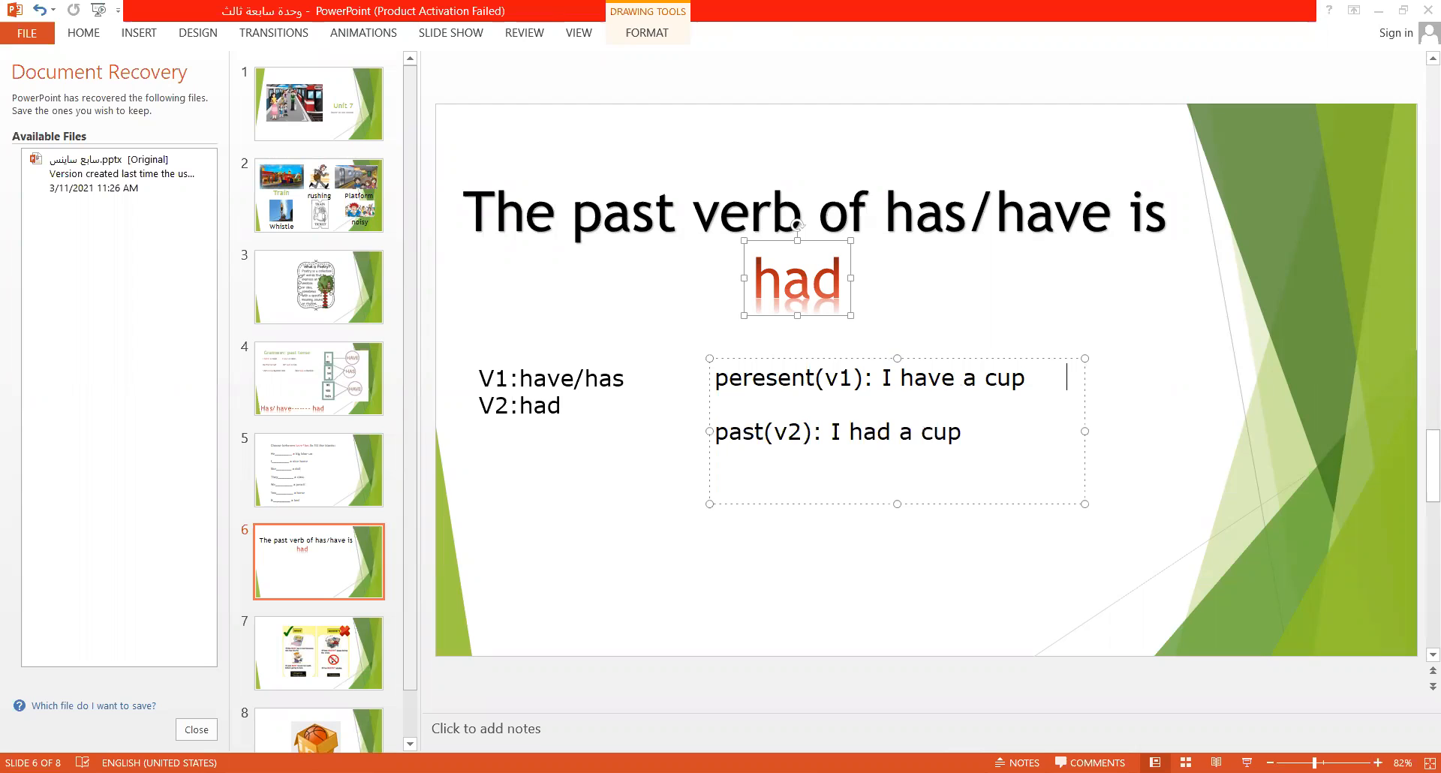
# - Append 'she has a pen' to the present line and 'she had a pen' to the past line
pyautogui.write('she ha')
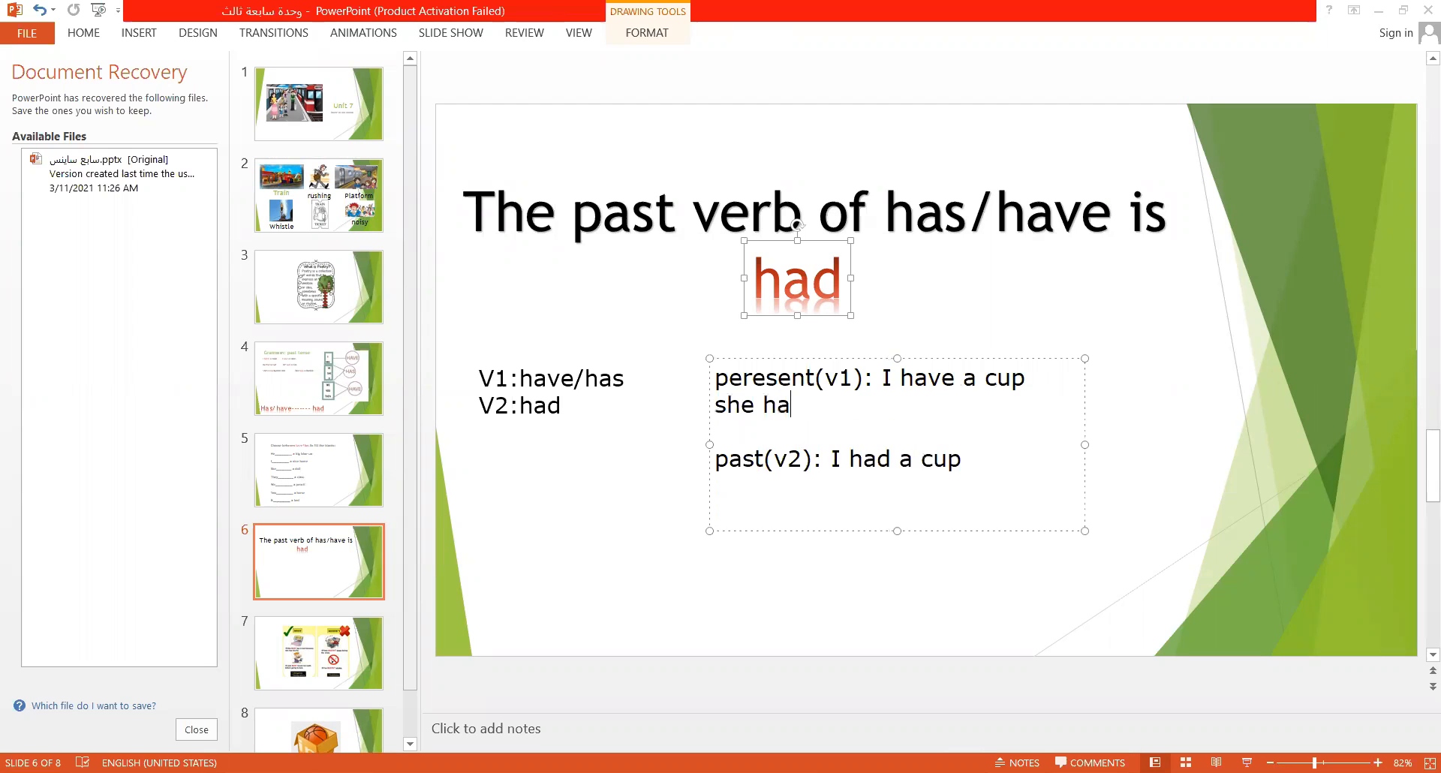
pyautogui.write('s a pe')
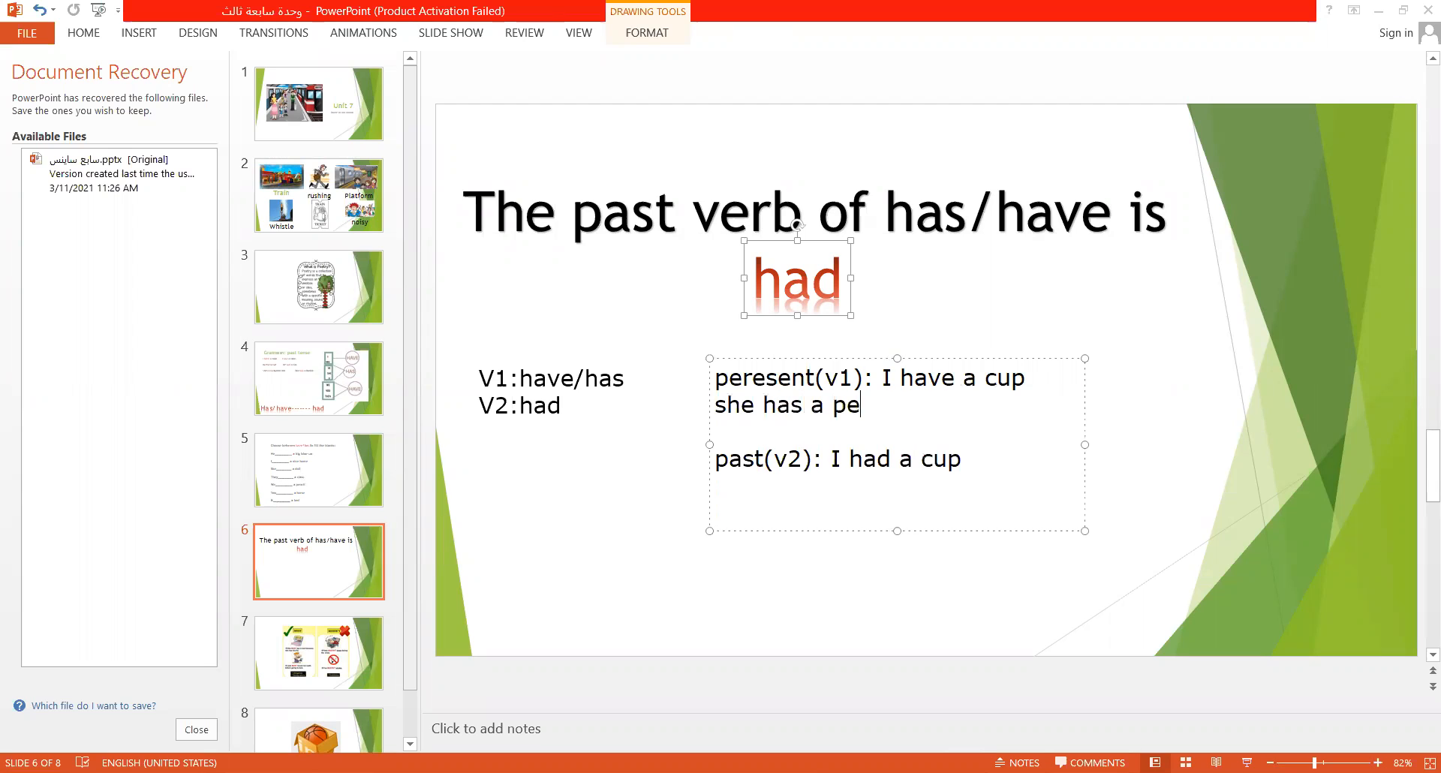
pyautogui.write('n')
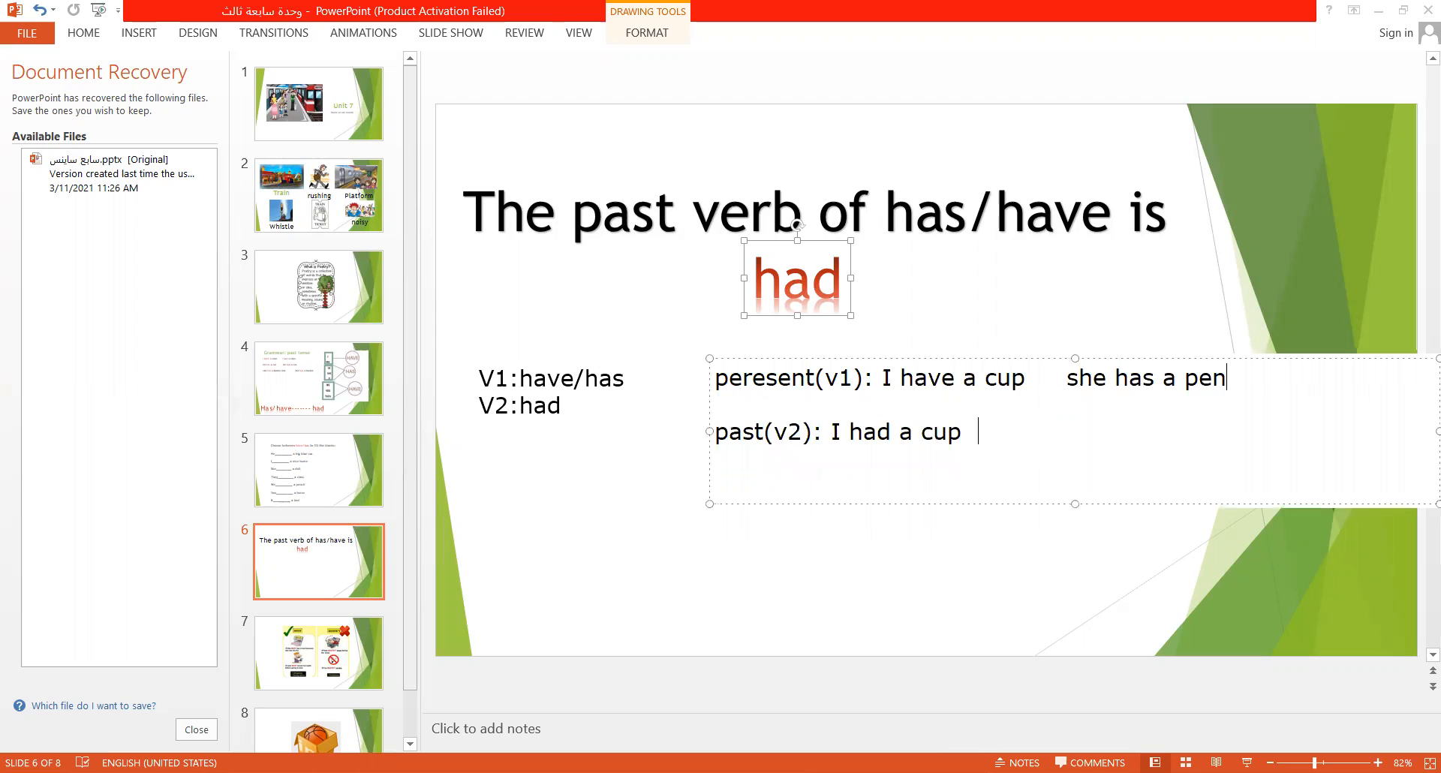
pyautogui.write('s')
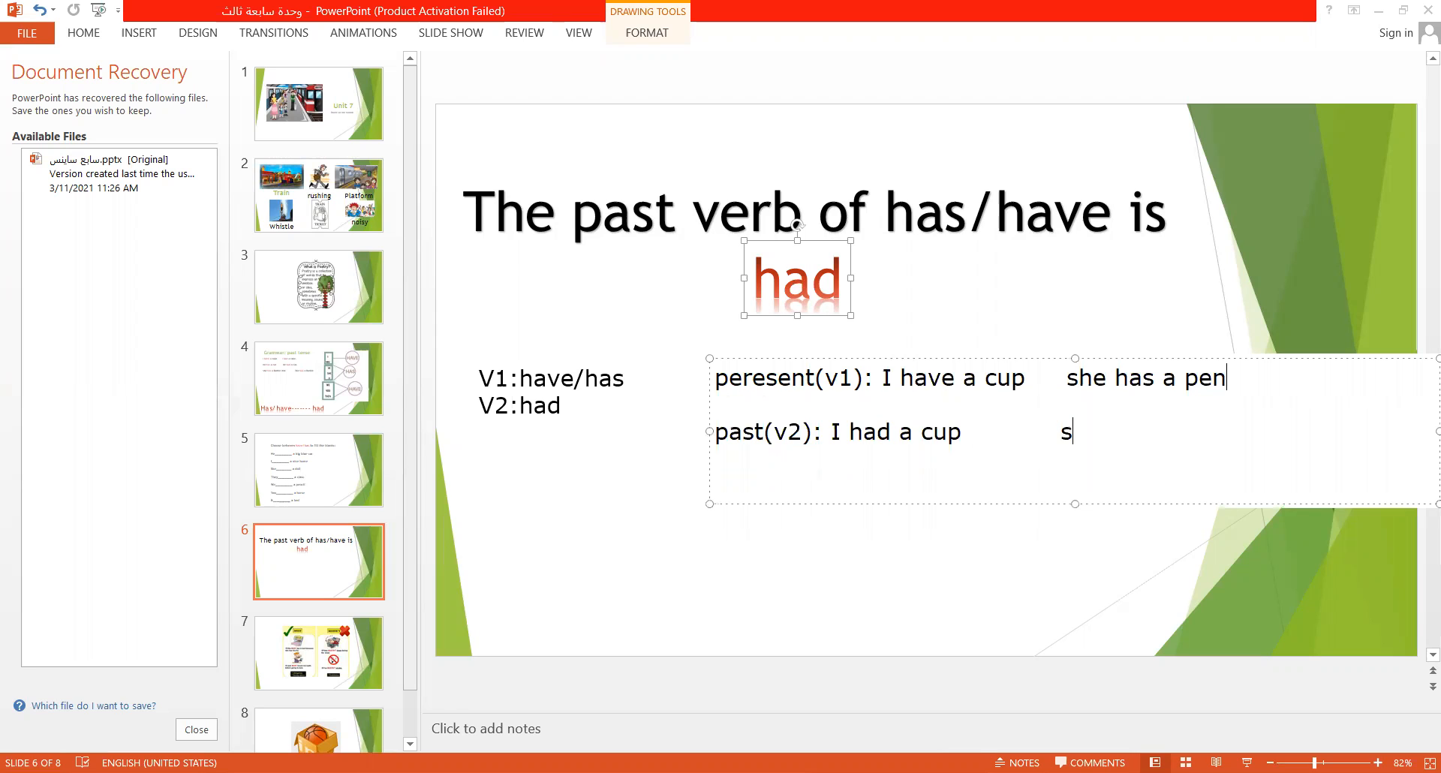
pyautogui.write('he had a pen')
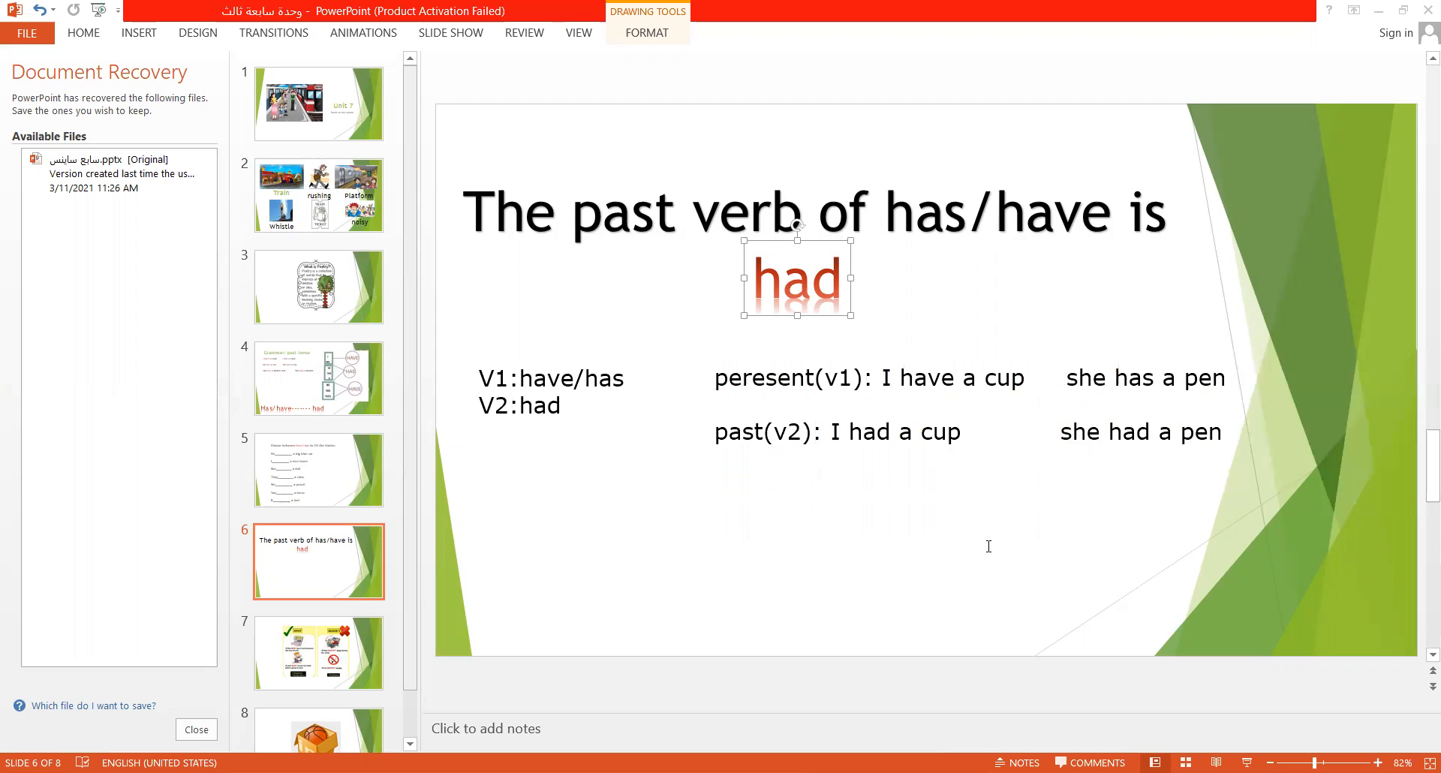
pyautogui.moveTo(588, 169)
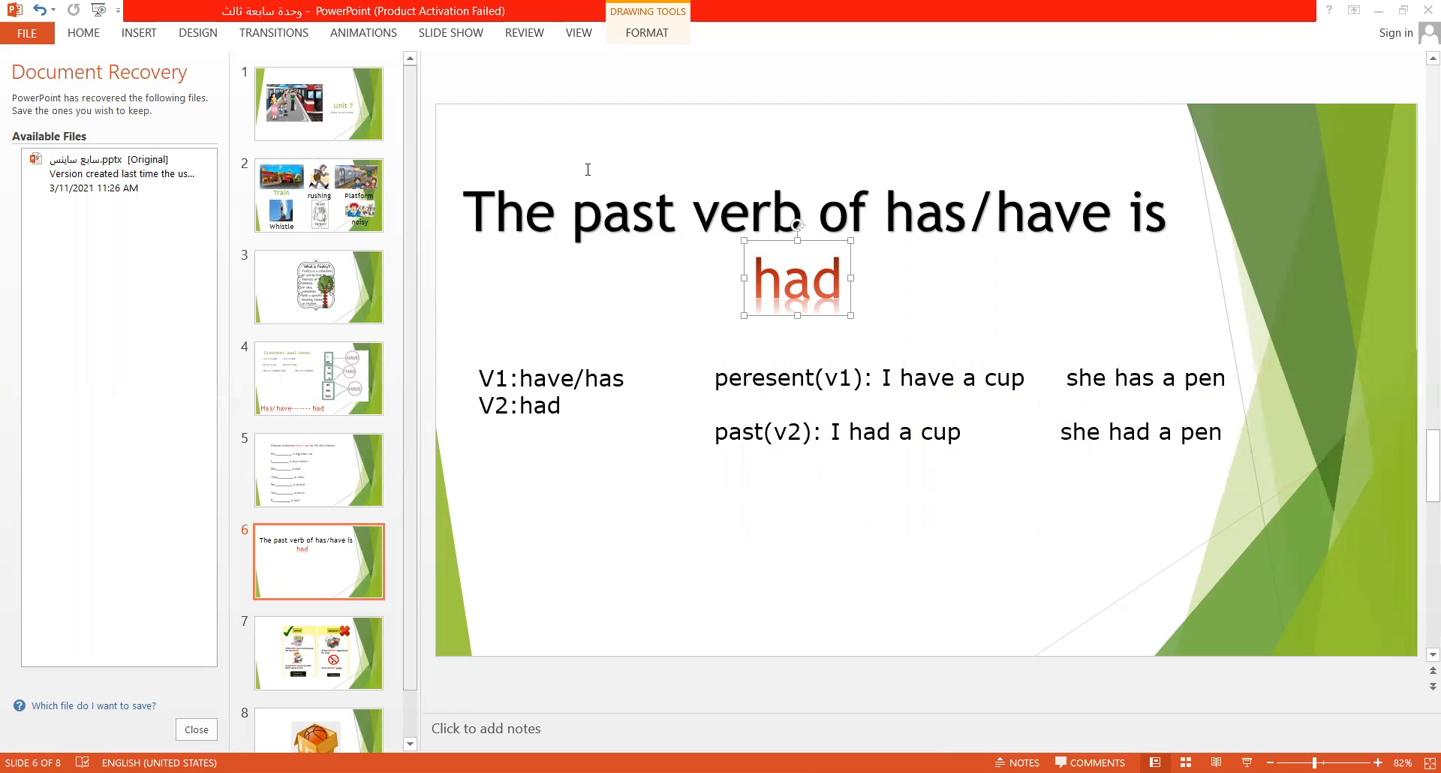
pyautogui.moveTo(1042, 77)
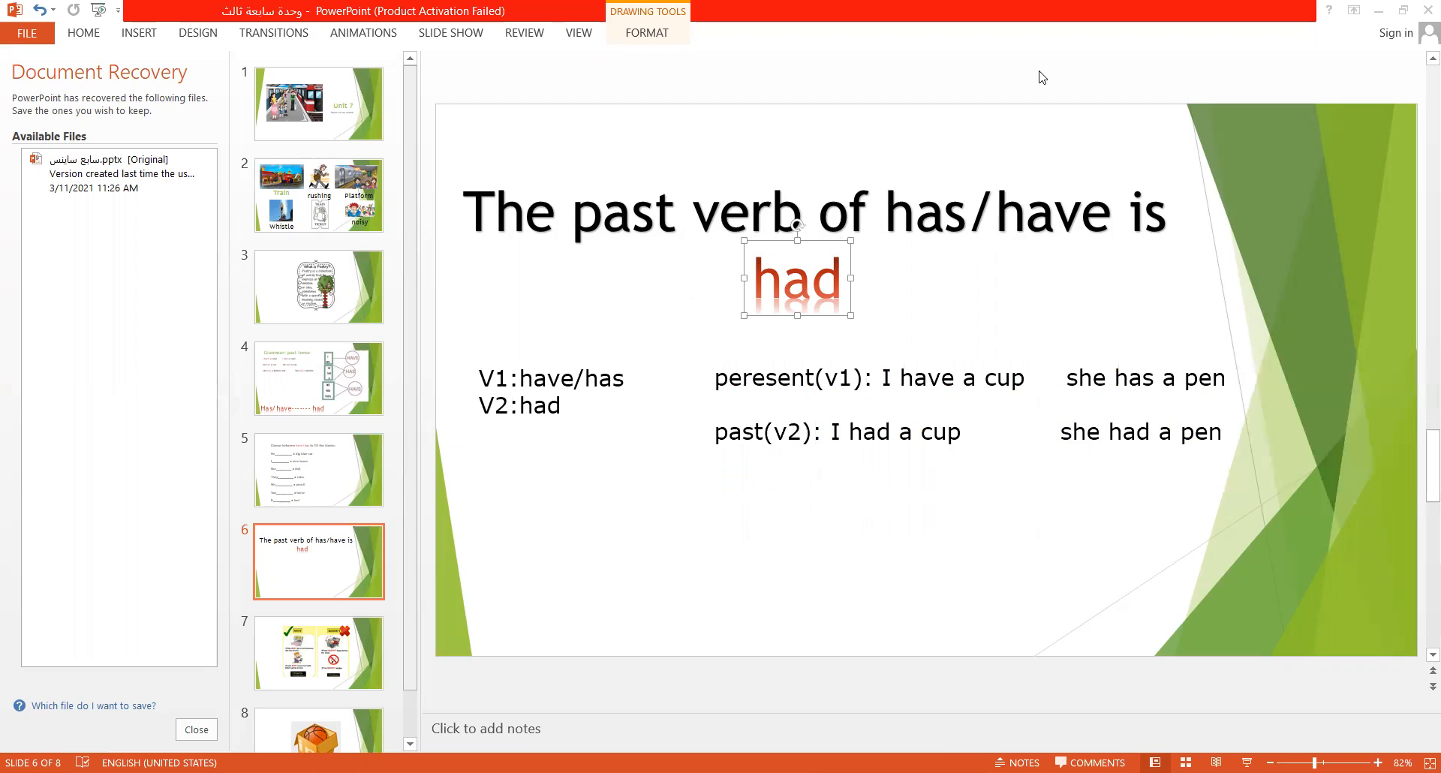
pyautogui.moveTo(961, 69)
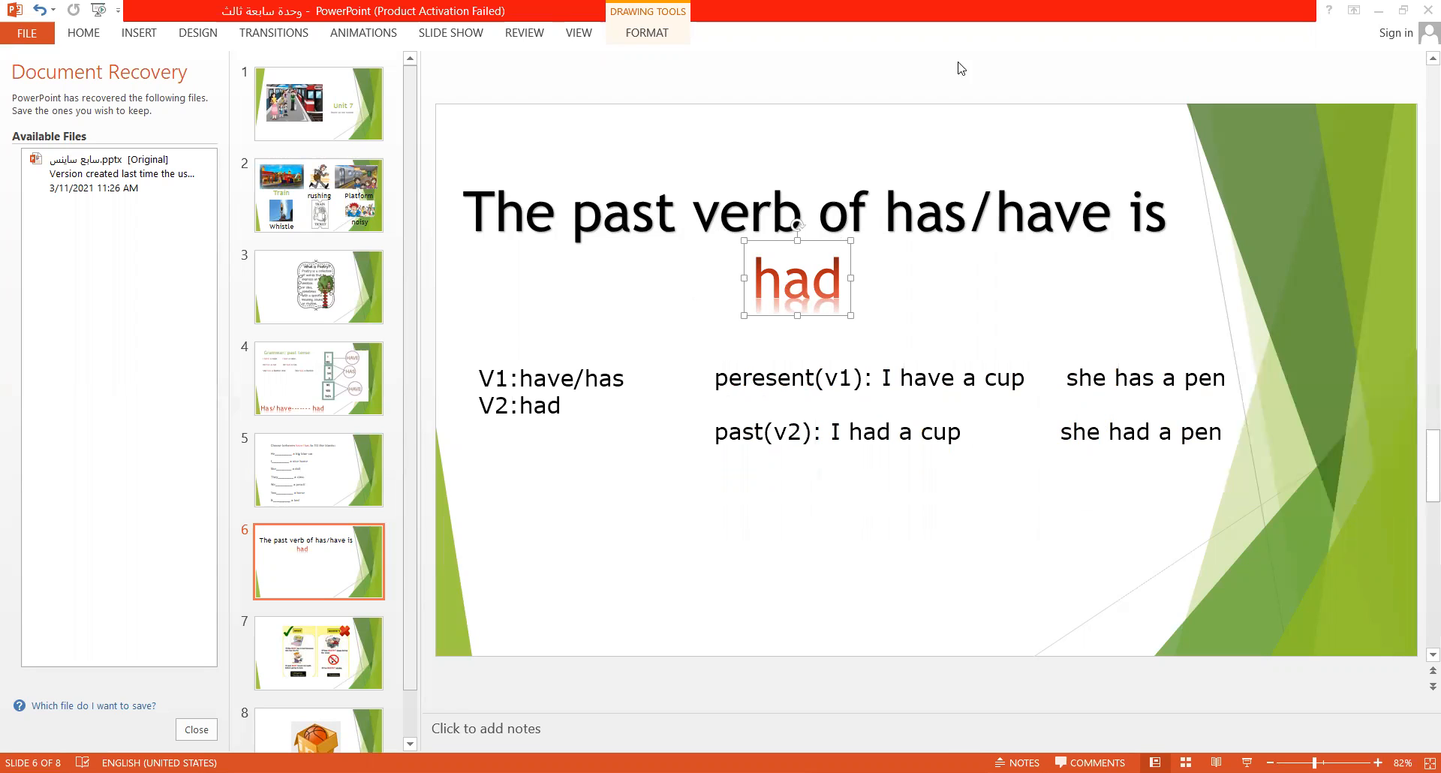